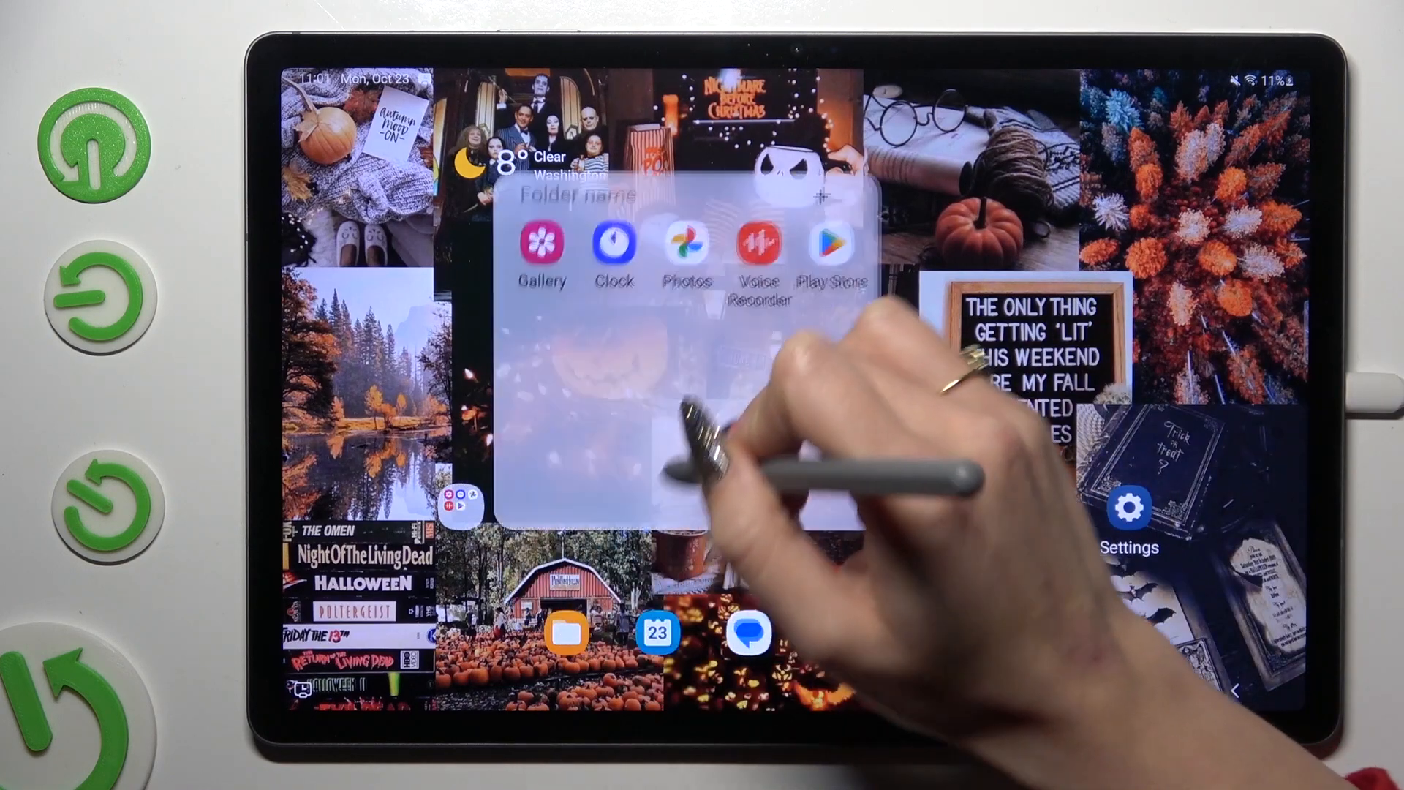
Launch the Clock app from the home-screen folder to show the alarm list.
click(612, 242)
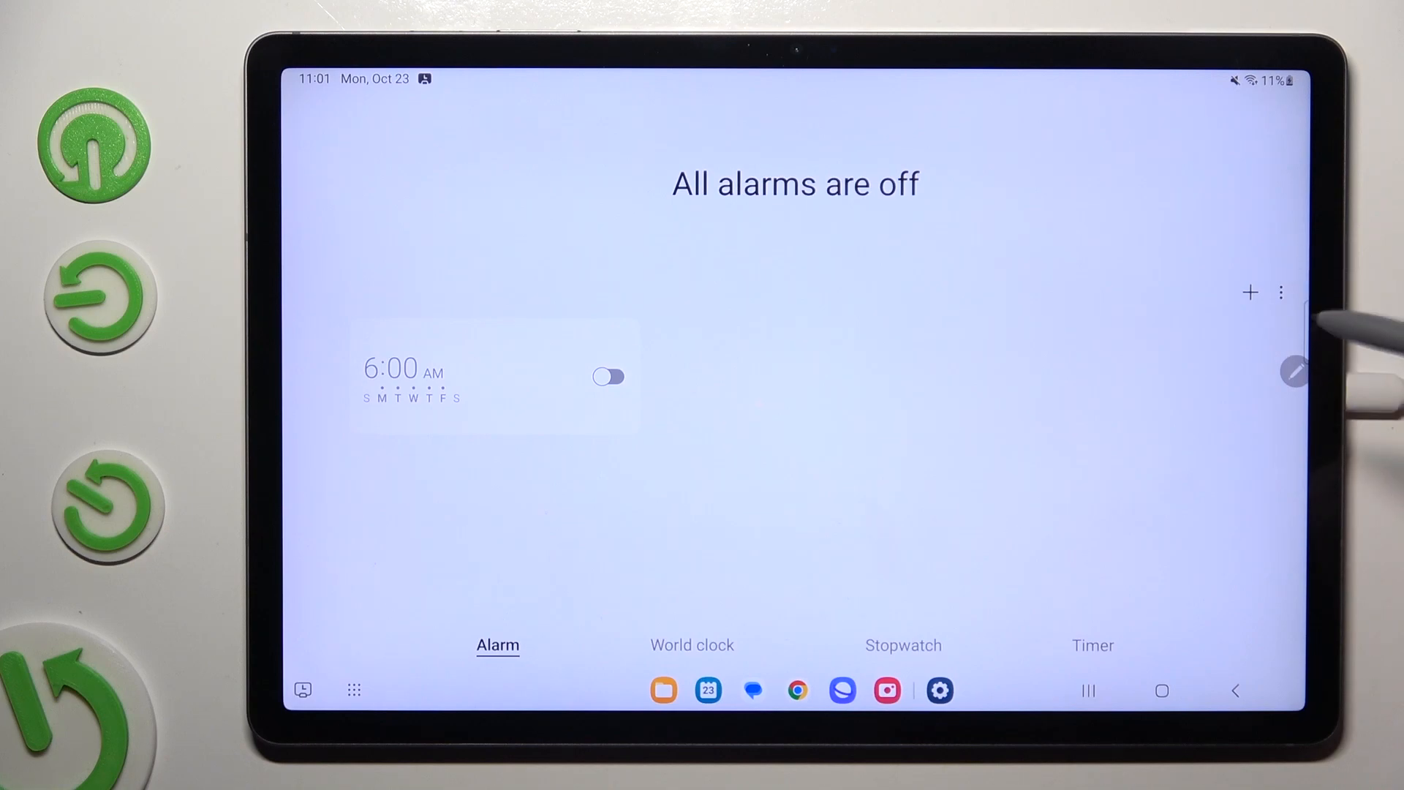
Draft a new 4:55 AM alarm repeating Monday to Friday, named Work.
click(1249, 311)
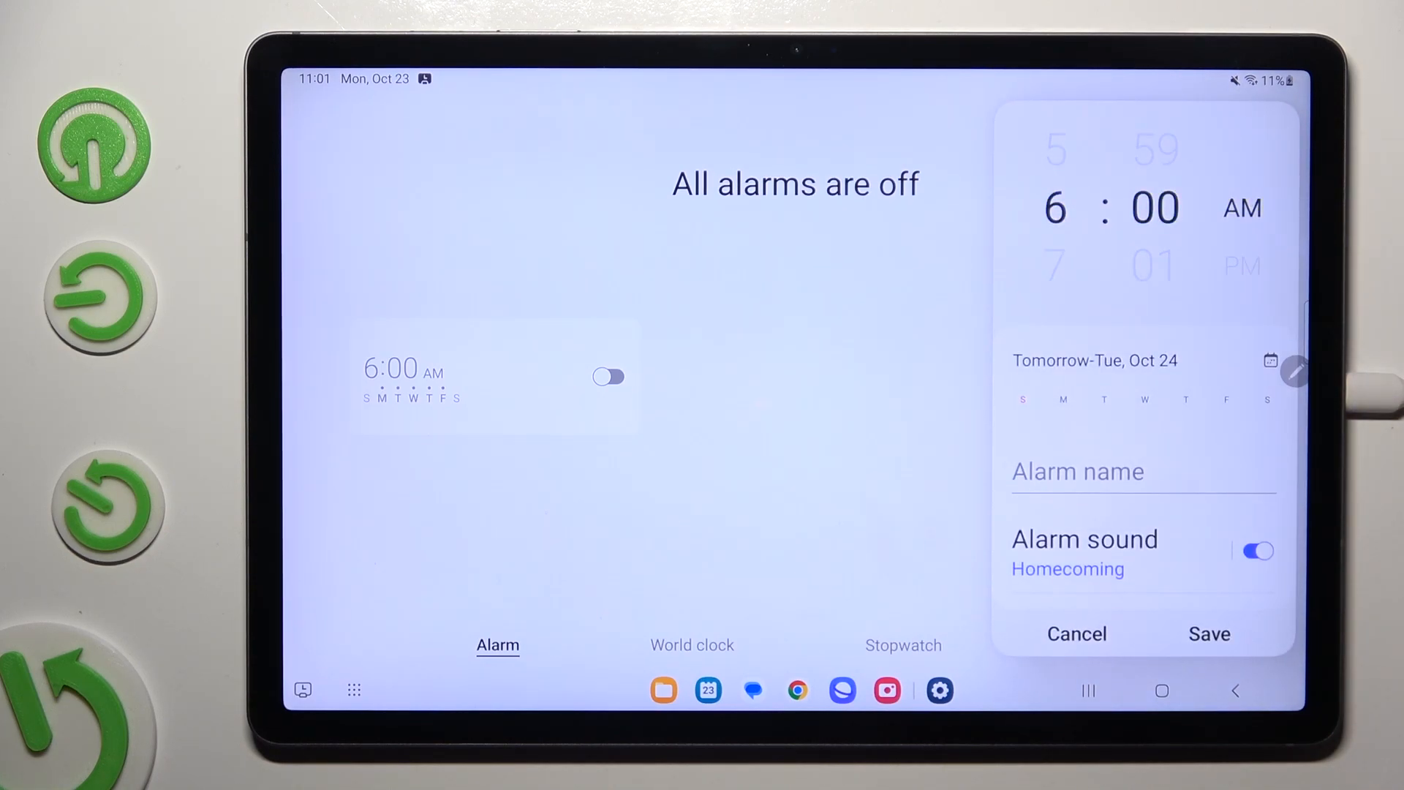
scroll(down, 3)
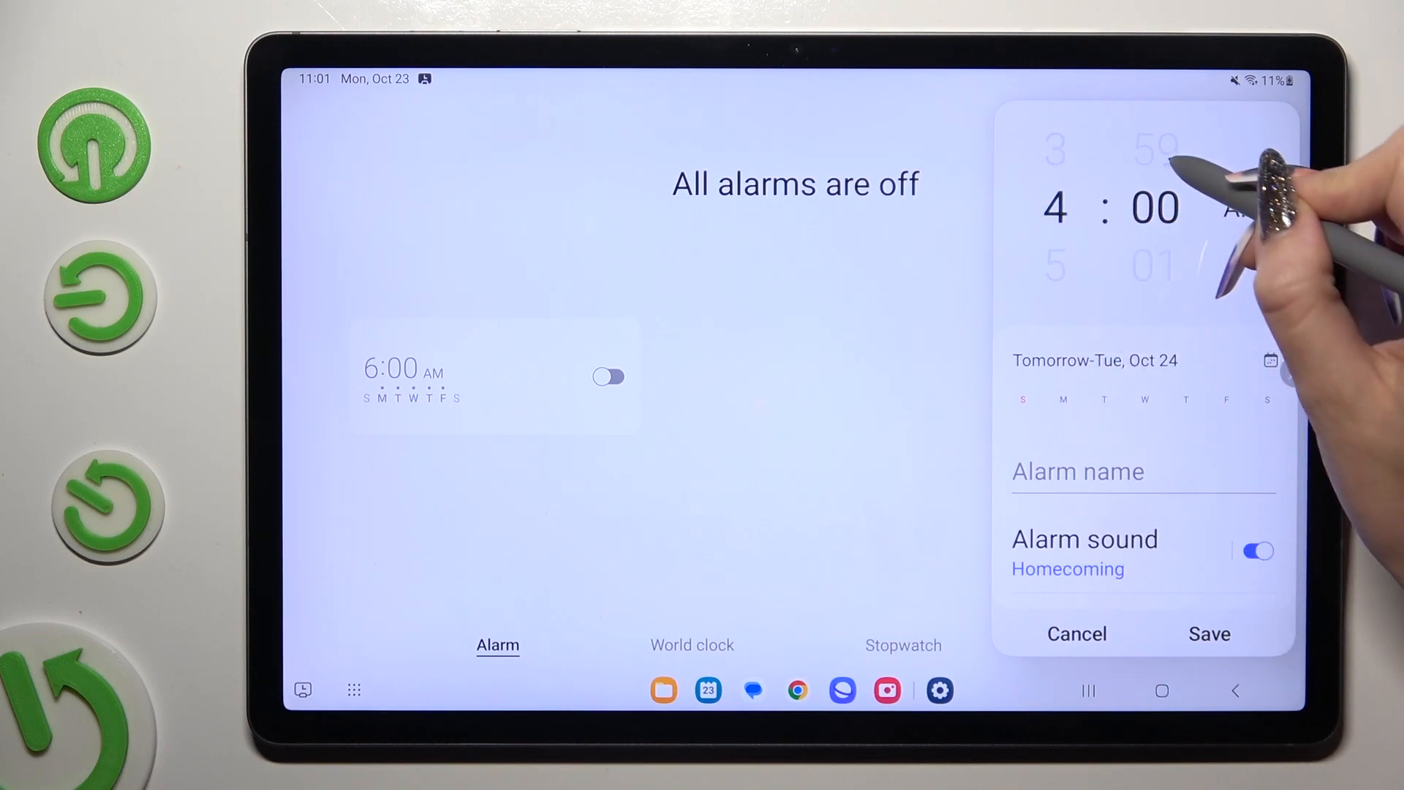
scroll(down, 3)
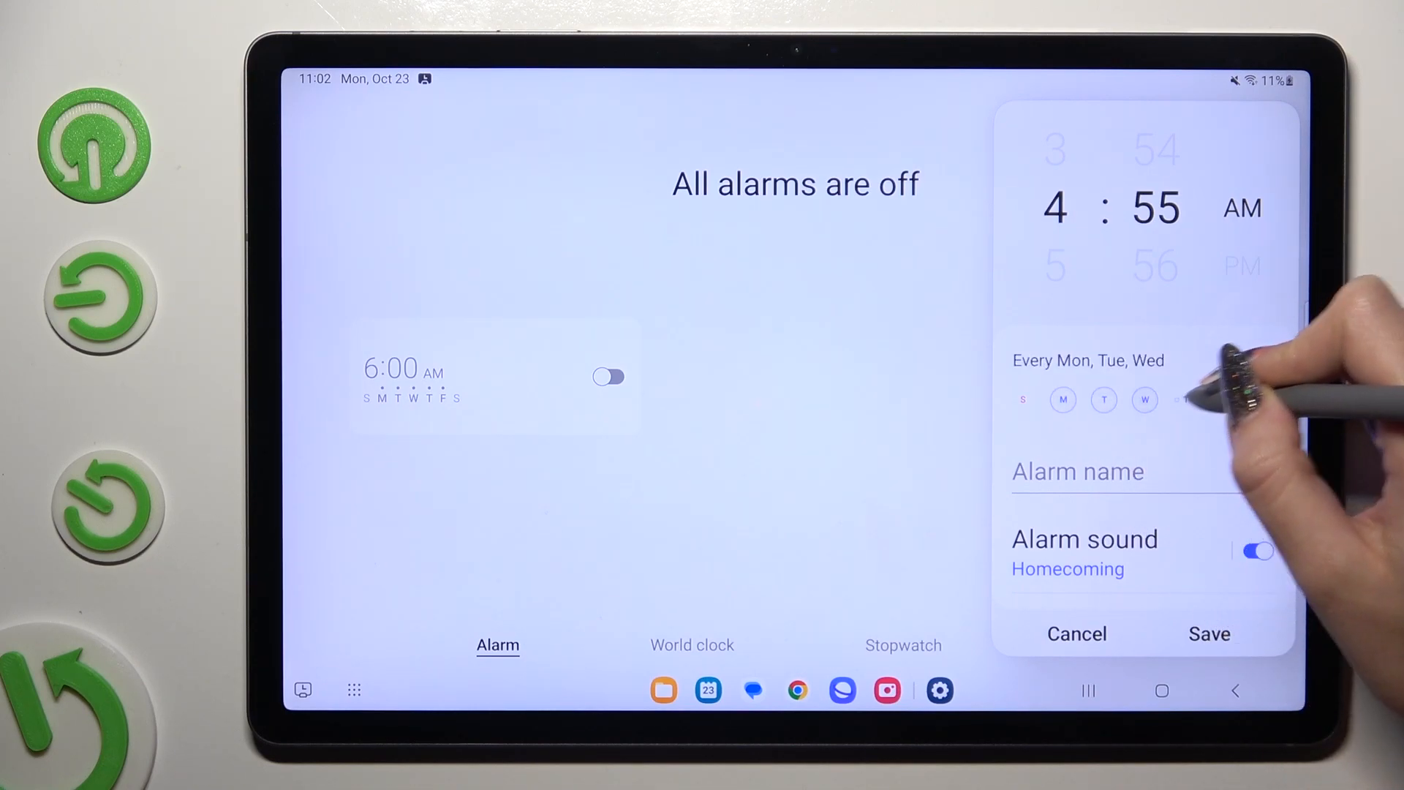
click(1185, 399)
text(Work)
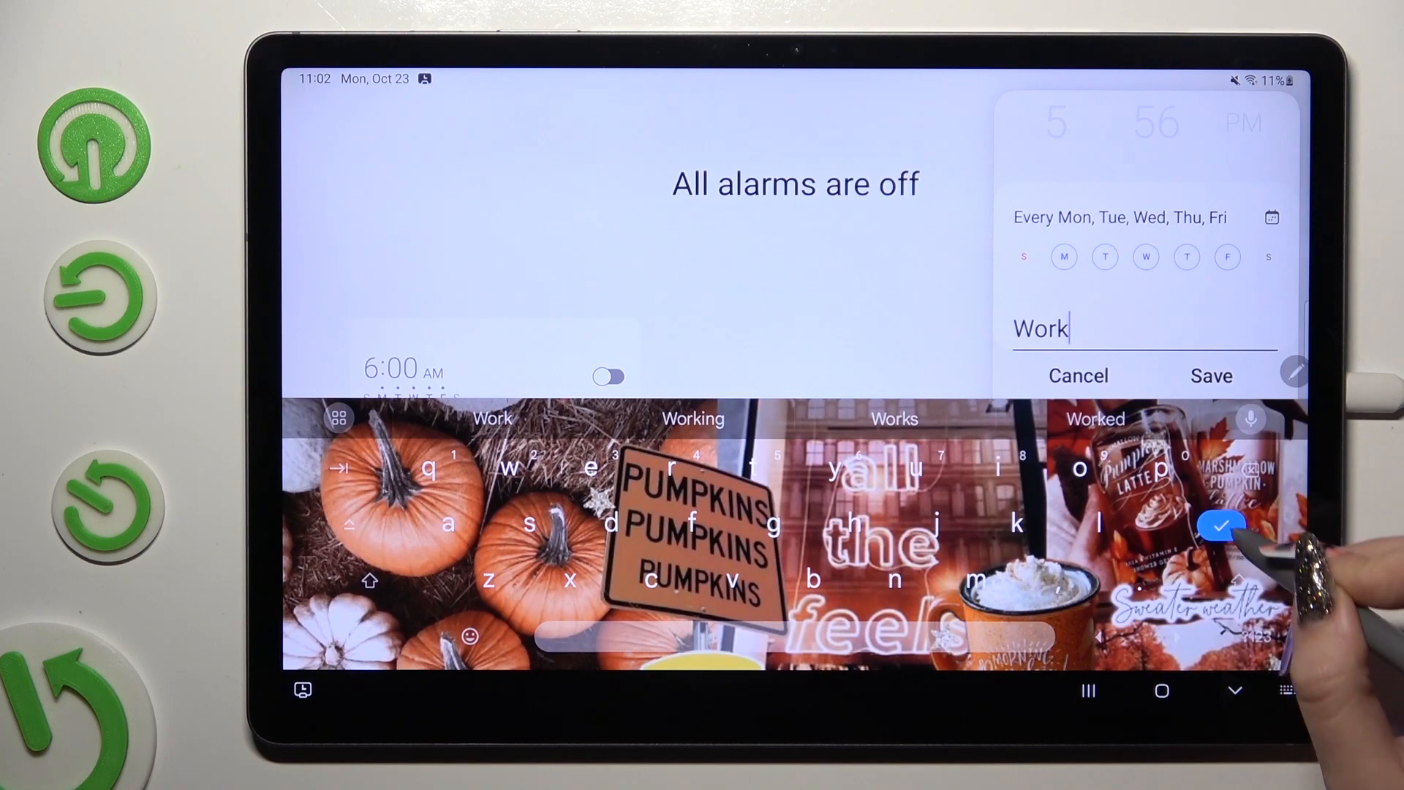
Confirm the name Work and reveal the Alarm sound and Snooze options.
click(1223, 526)
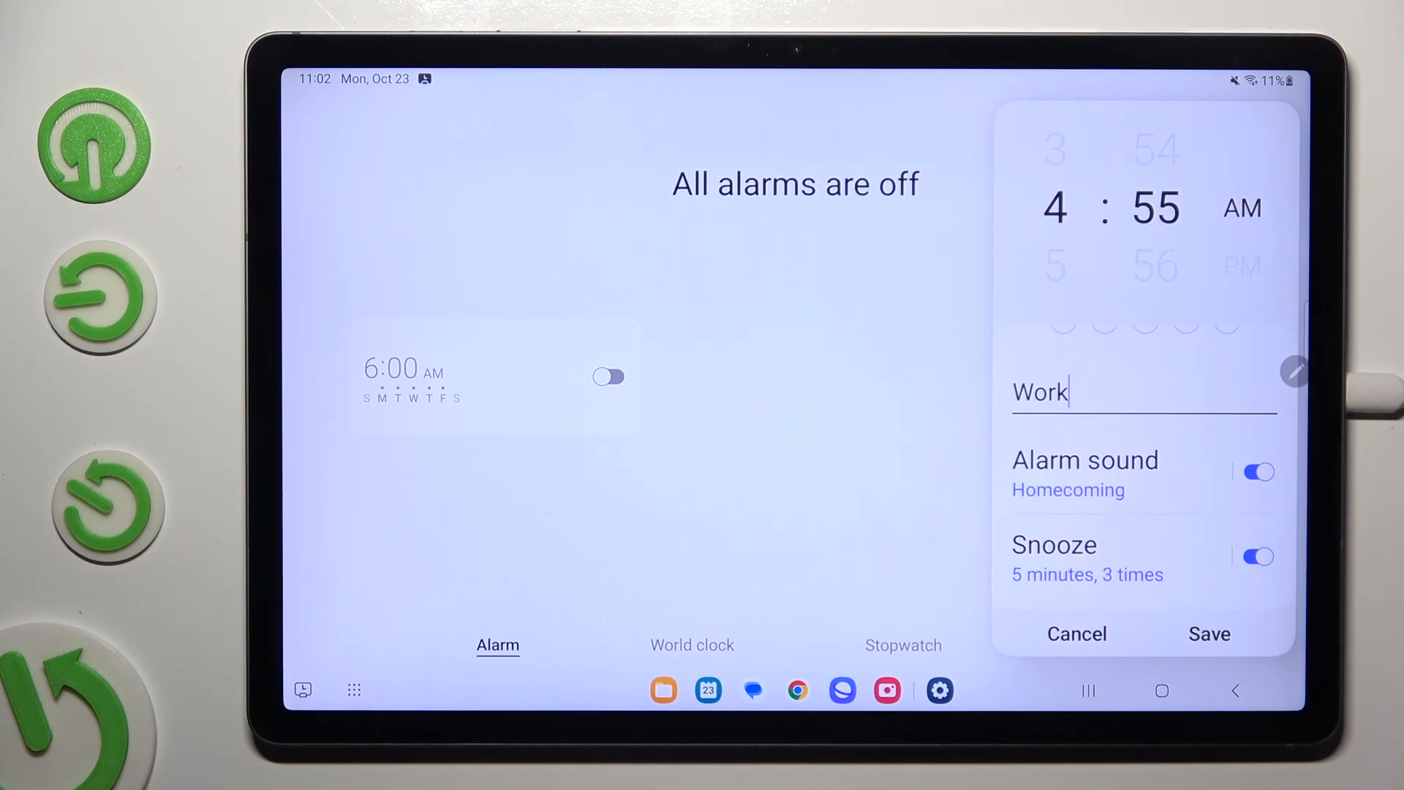
click(1258, 471)
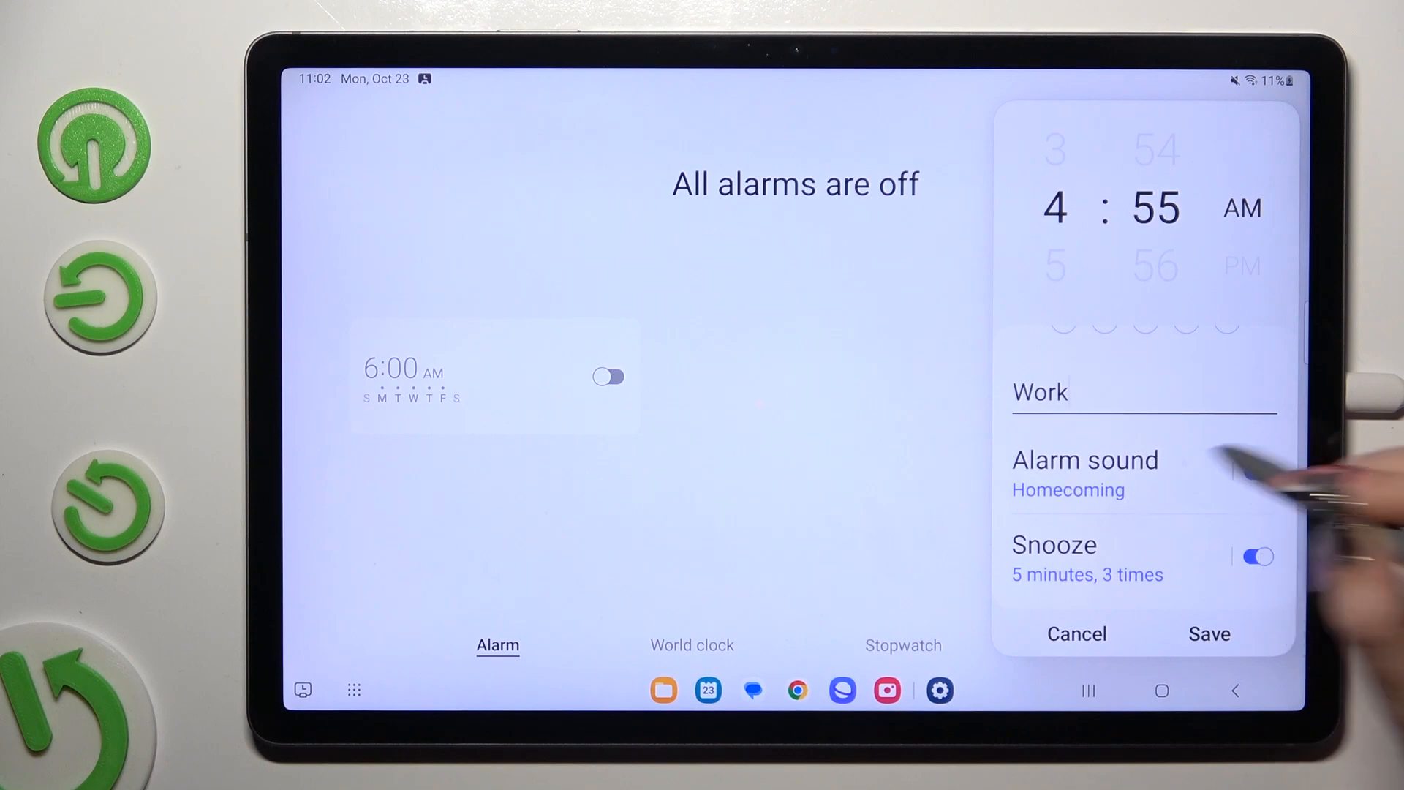
Lower the alarm volume, open the ringtone list and allow Clock audio access.
click(1085, 459)
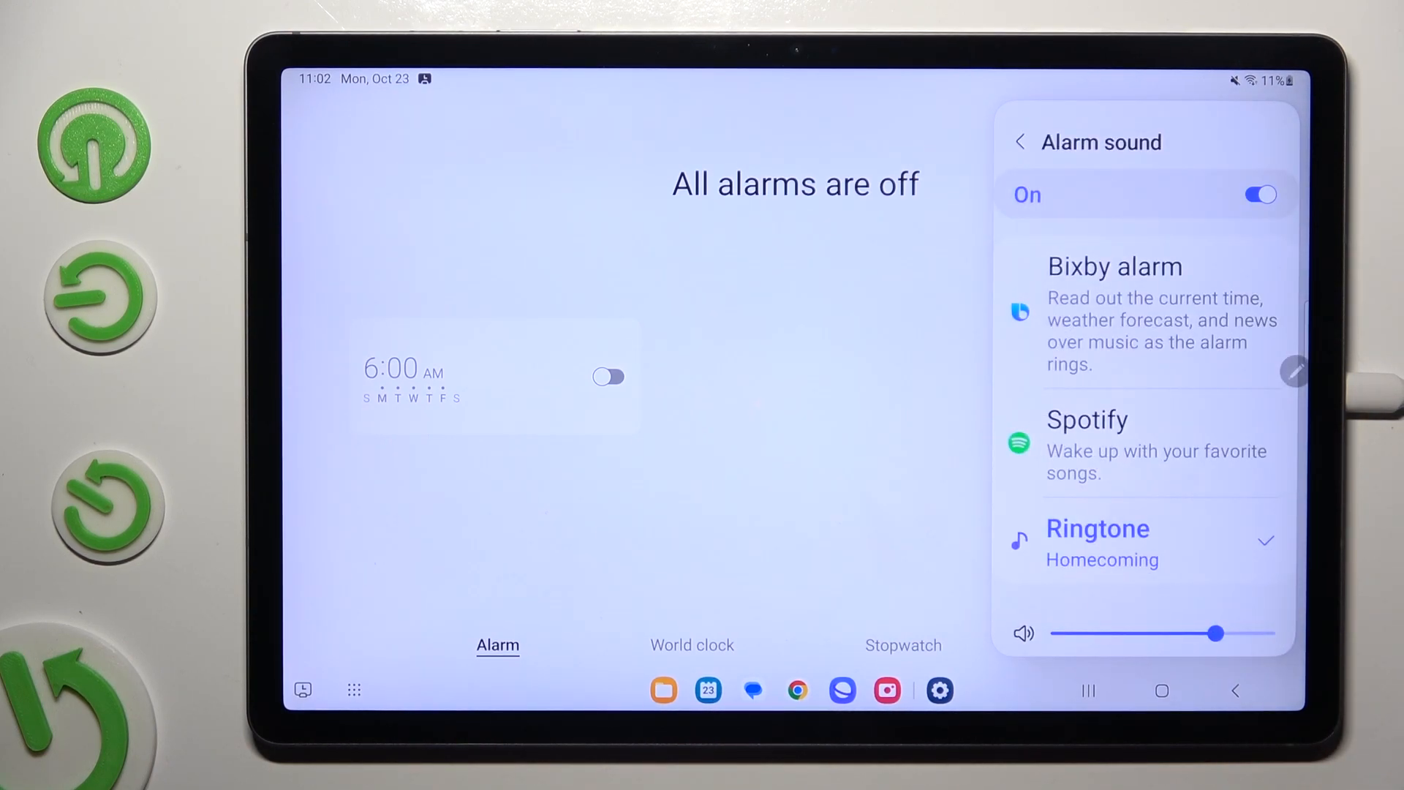
mouse_move(1272, 472)
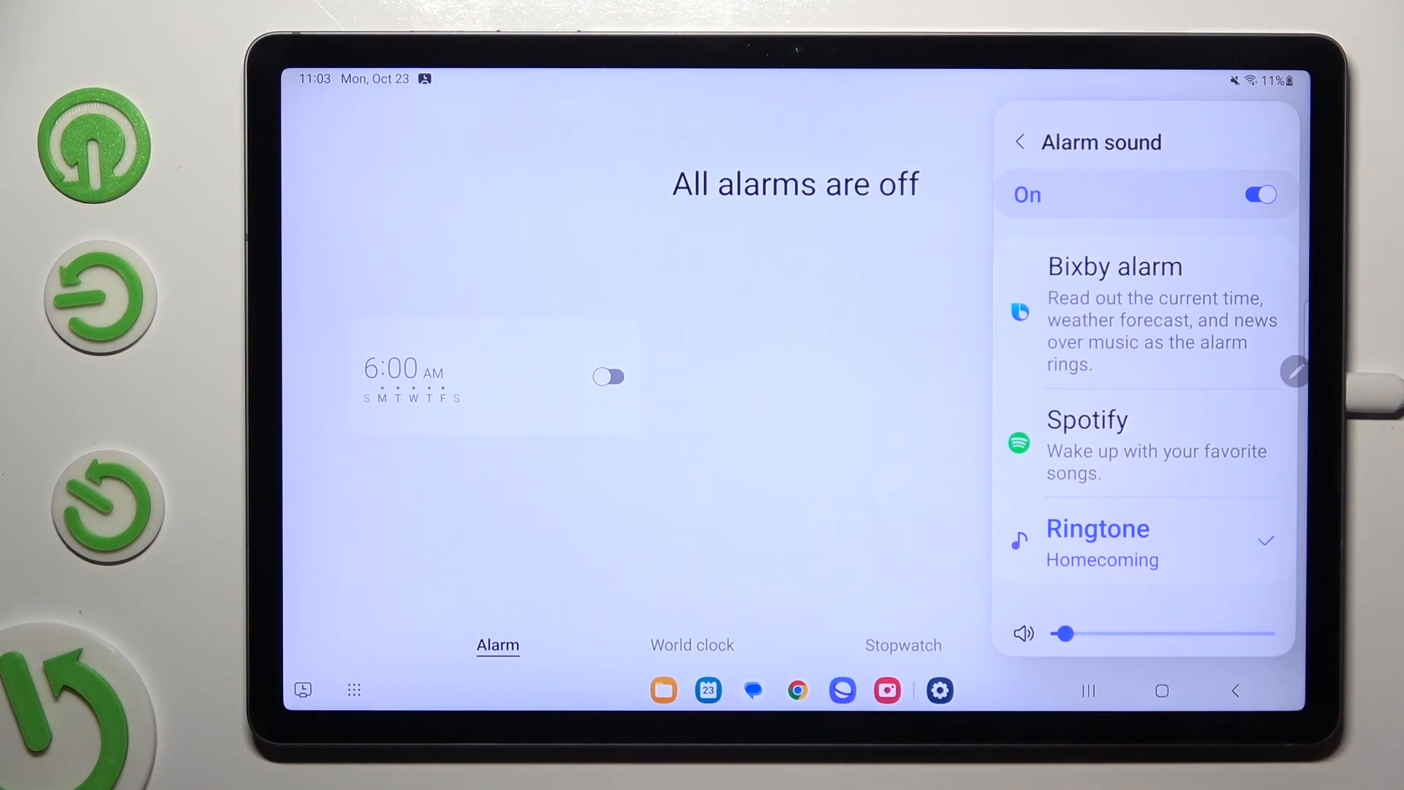
click(1088, 444)
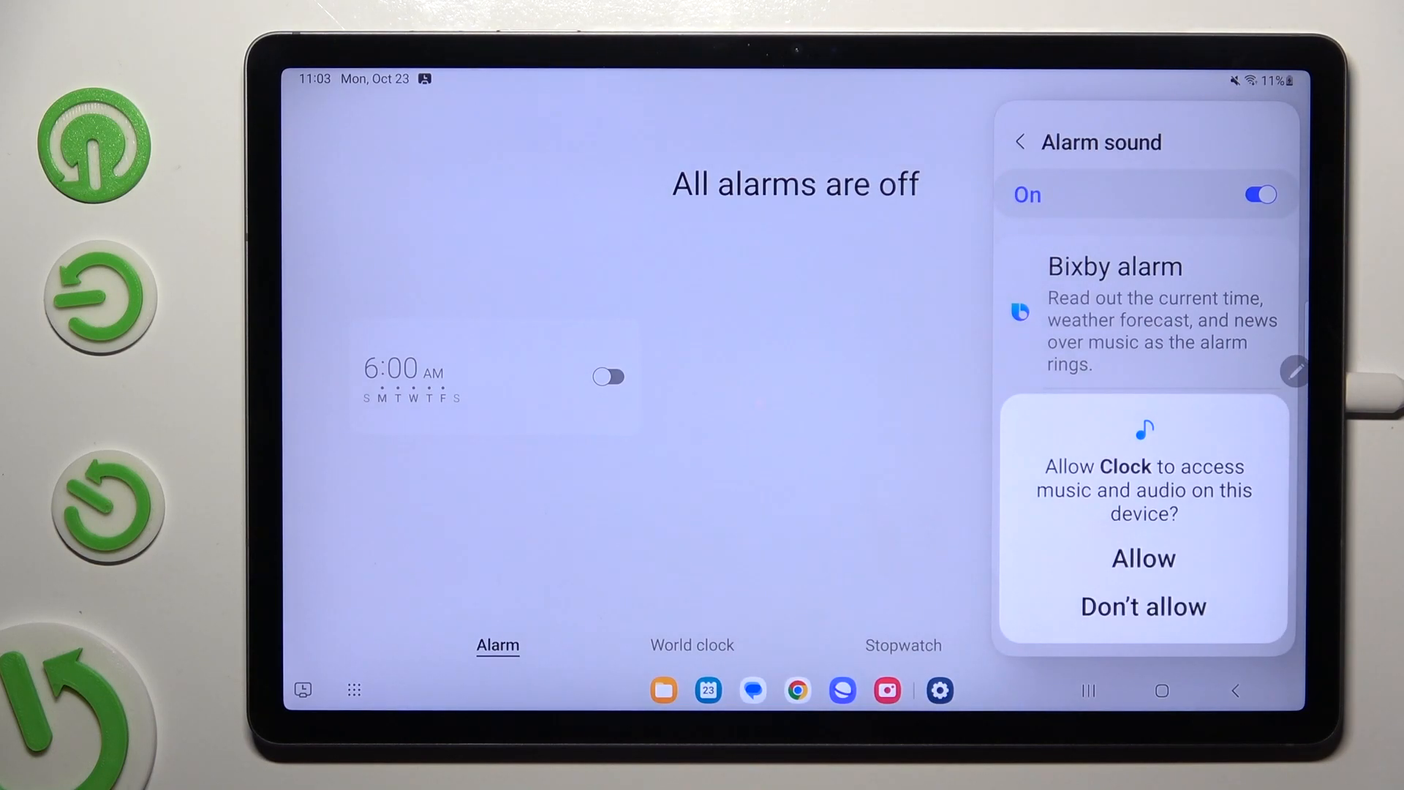
click(1143, 559)
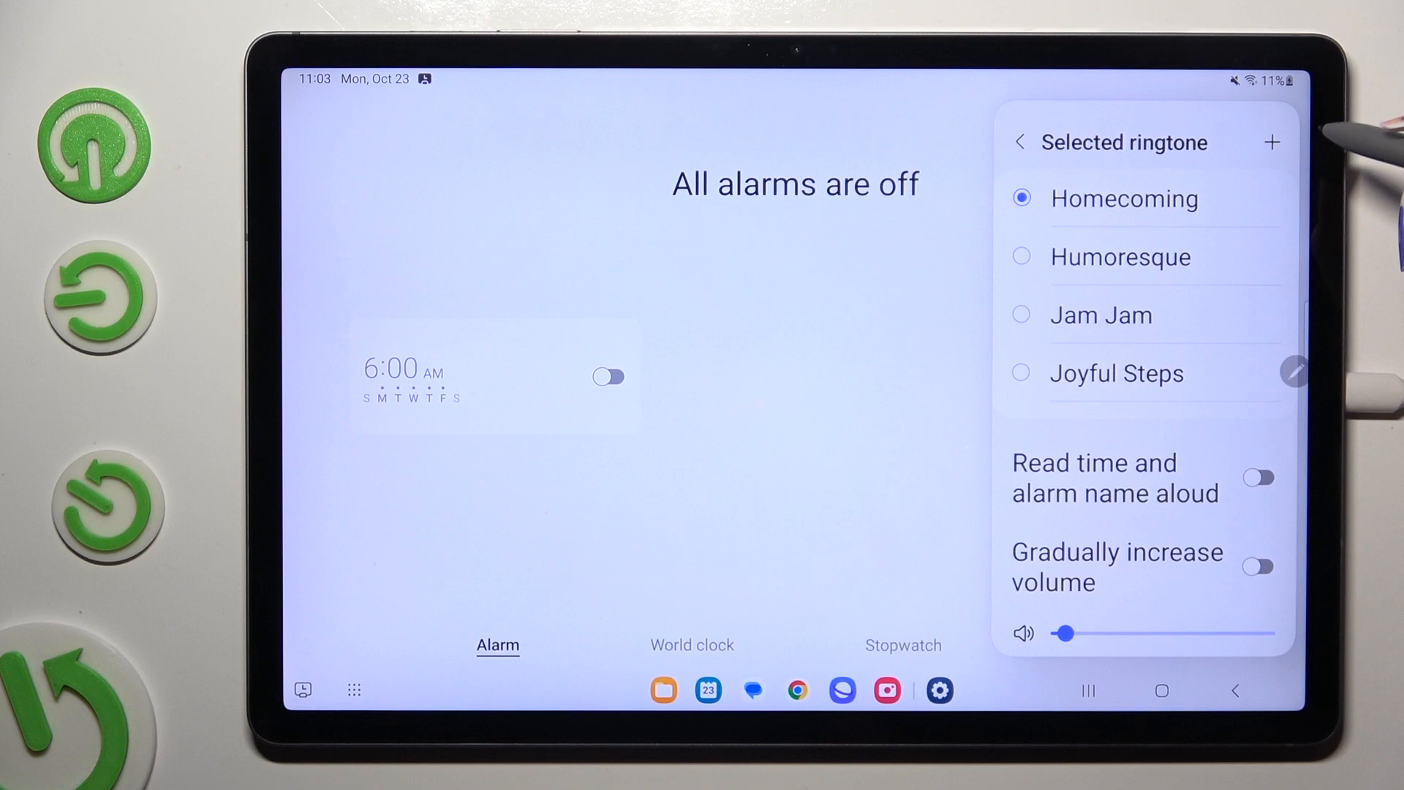
Browse device sound tracks, toggling highlight playback, returning with Over the Horizon chosen.
click(1272, 142)
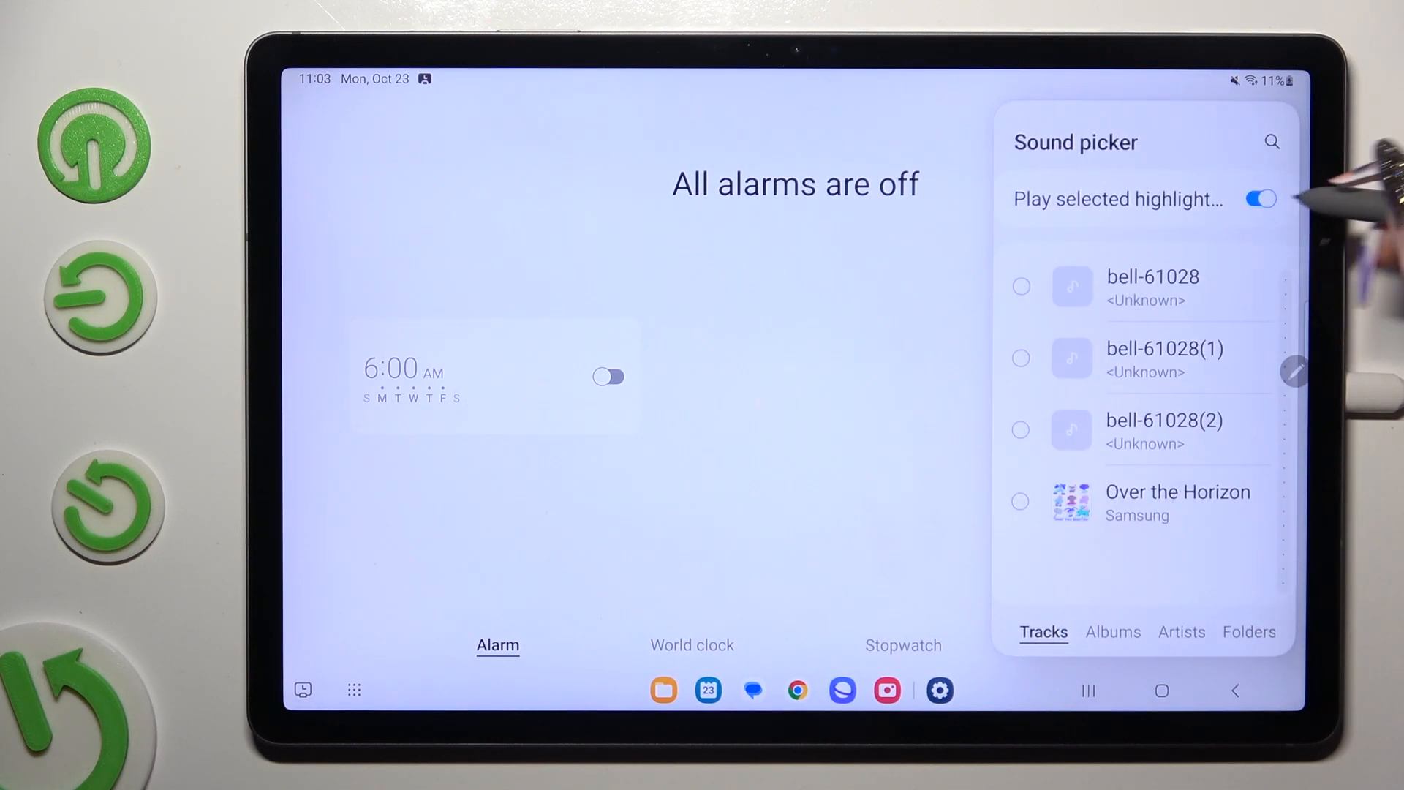
mouse_move(1261, 199)
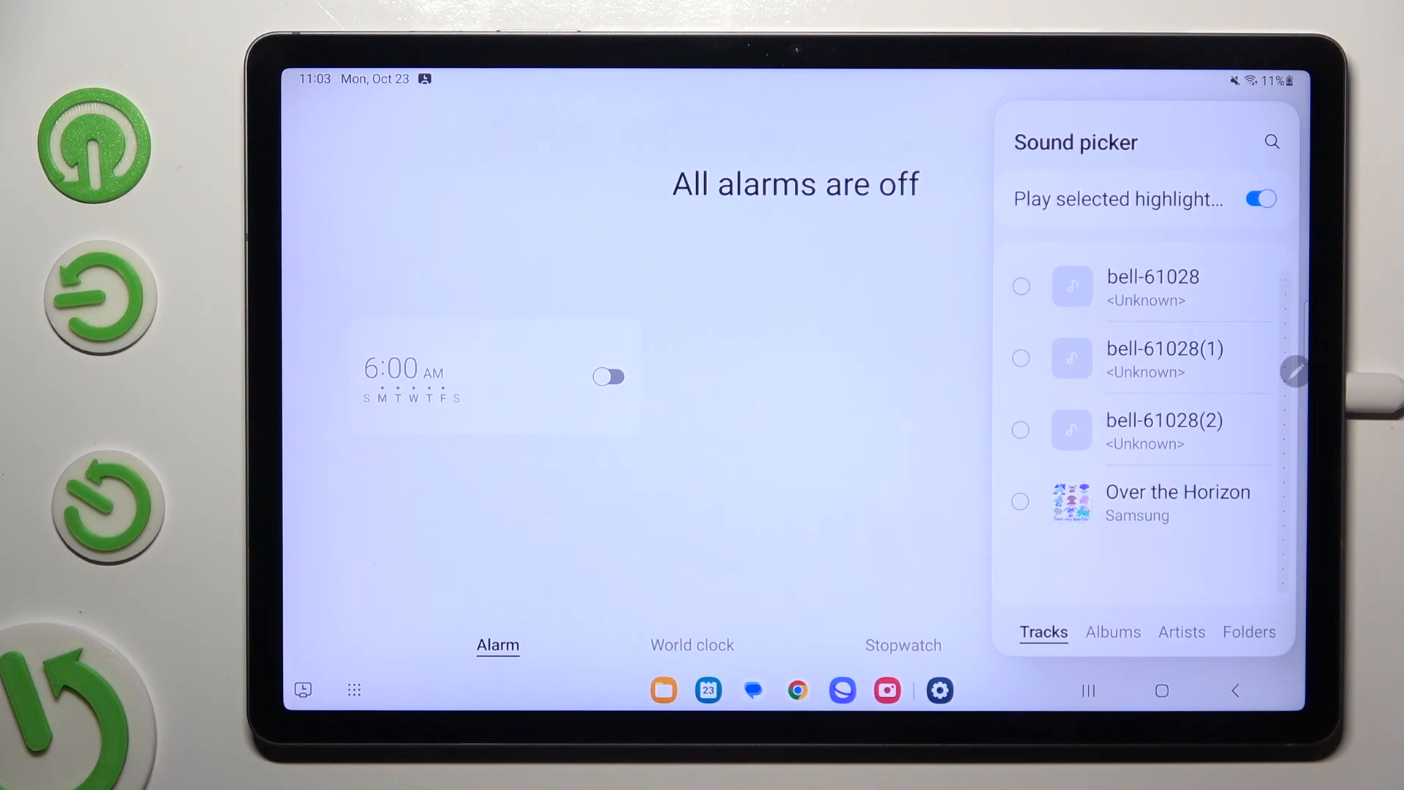
click(1260, 199)
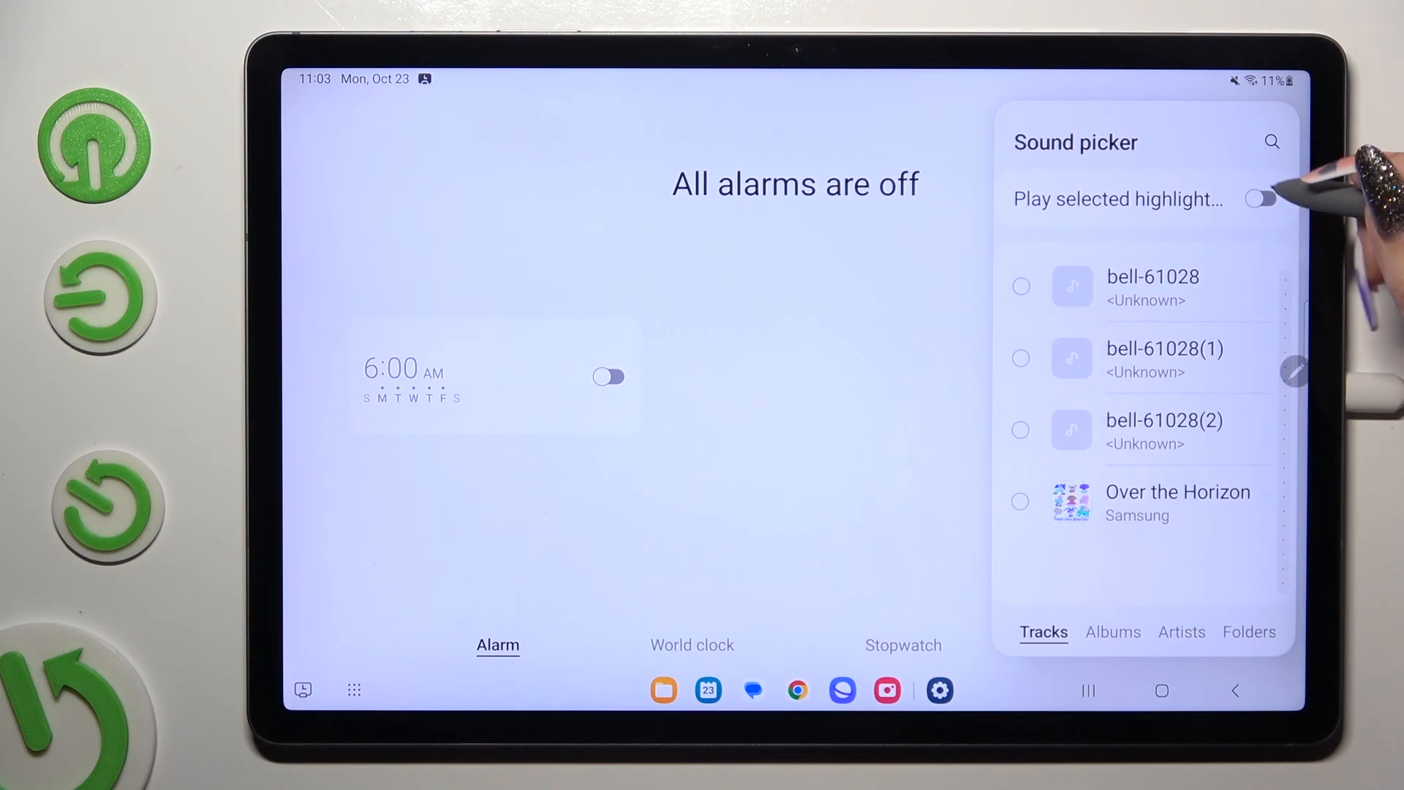
click(1261, 199)
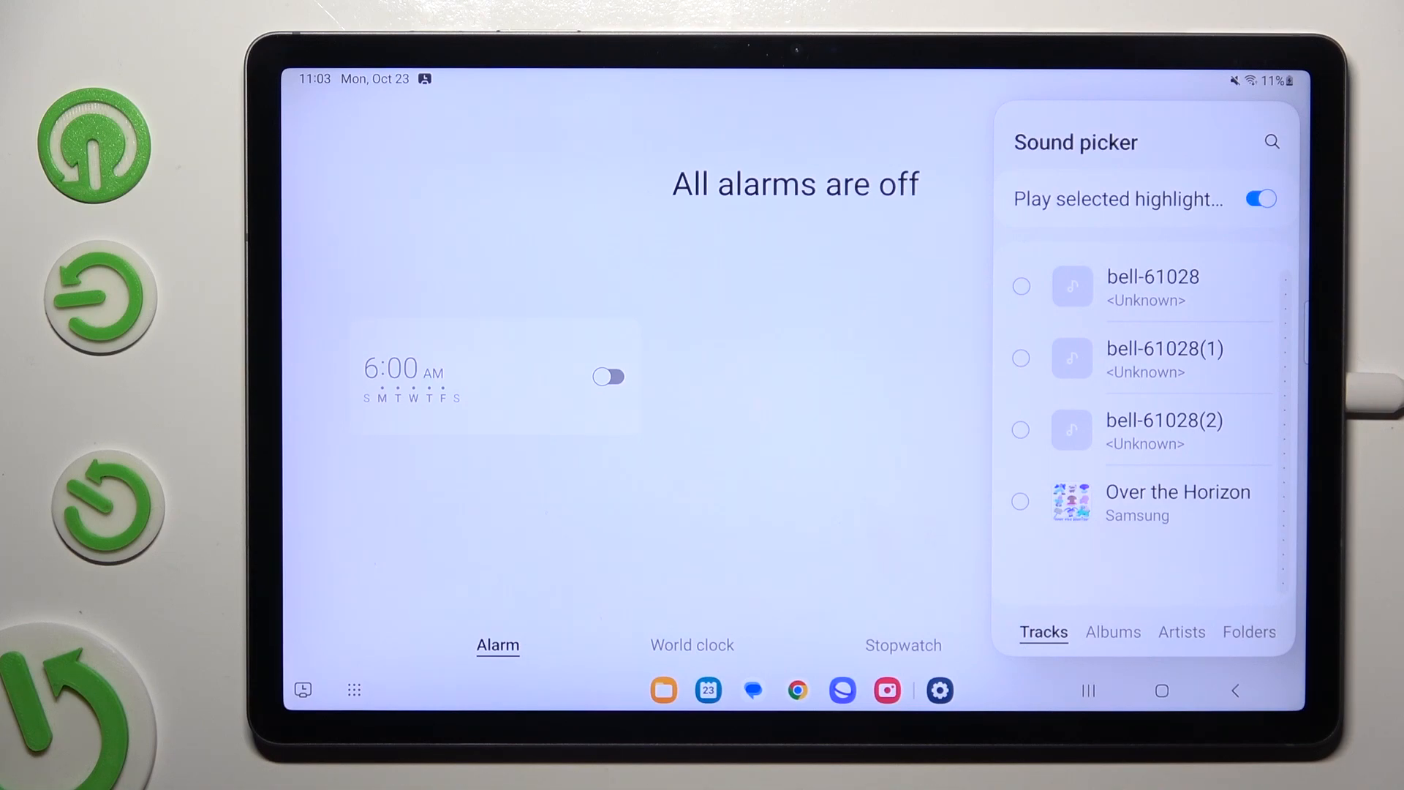
click(1021, 500)
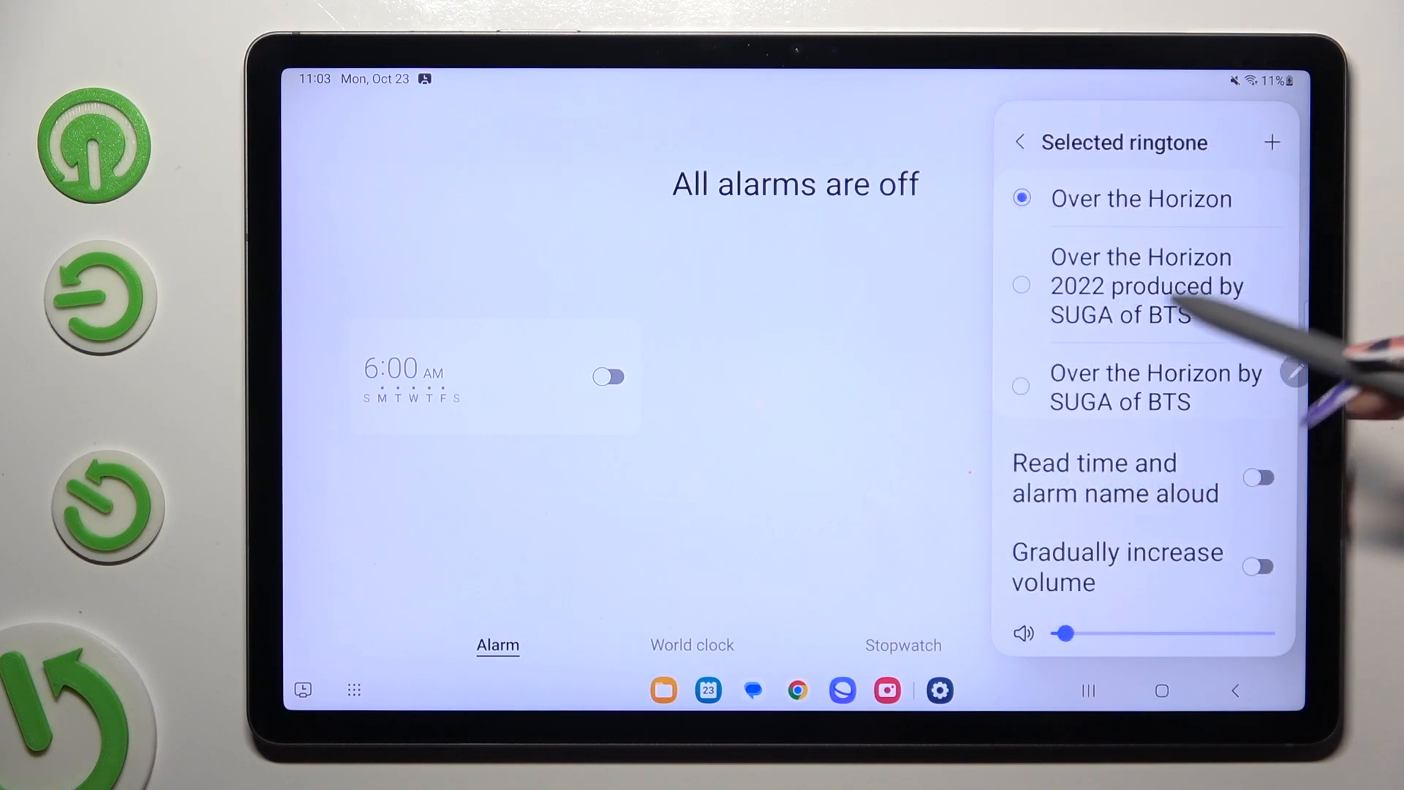
Choose Sky High as the Work alarm's sound and return to the alarm draft.
scroll(down, 3)
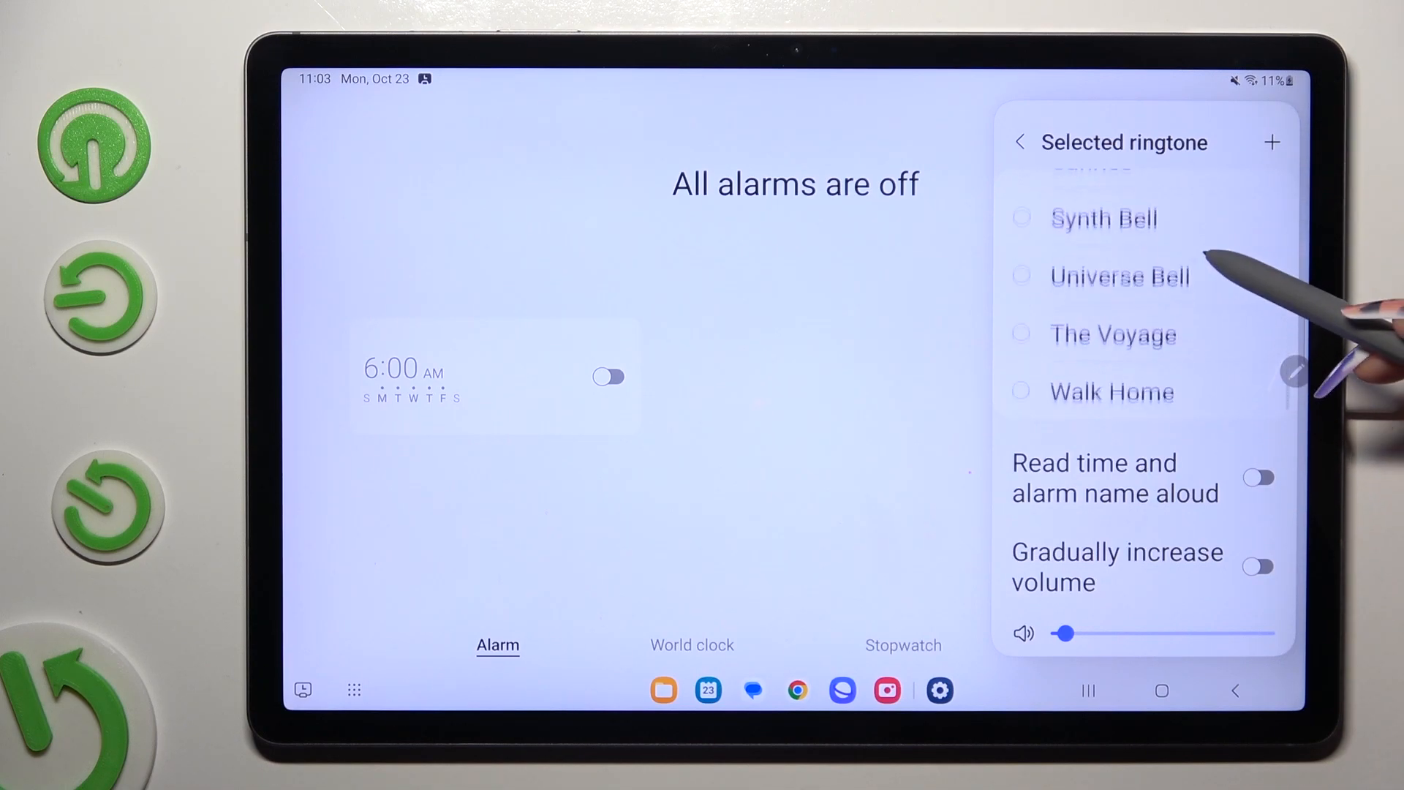
scroll(down, 3)
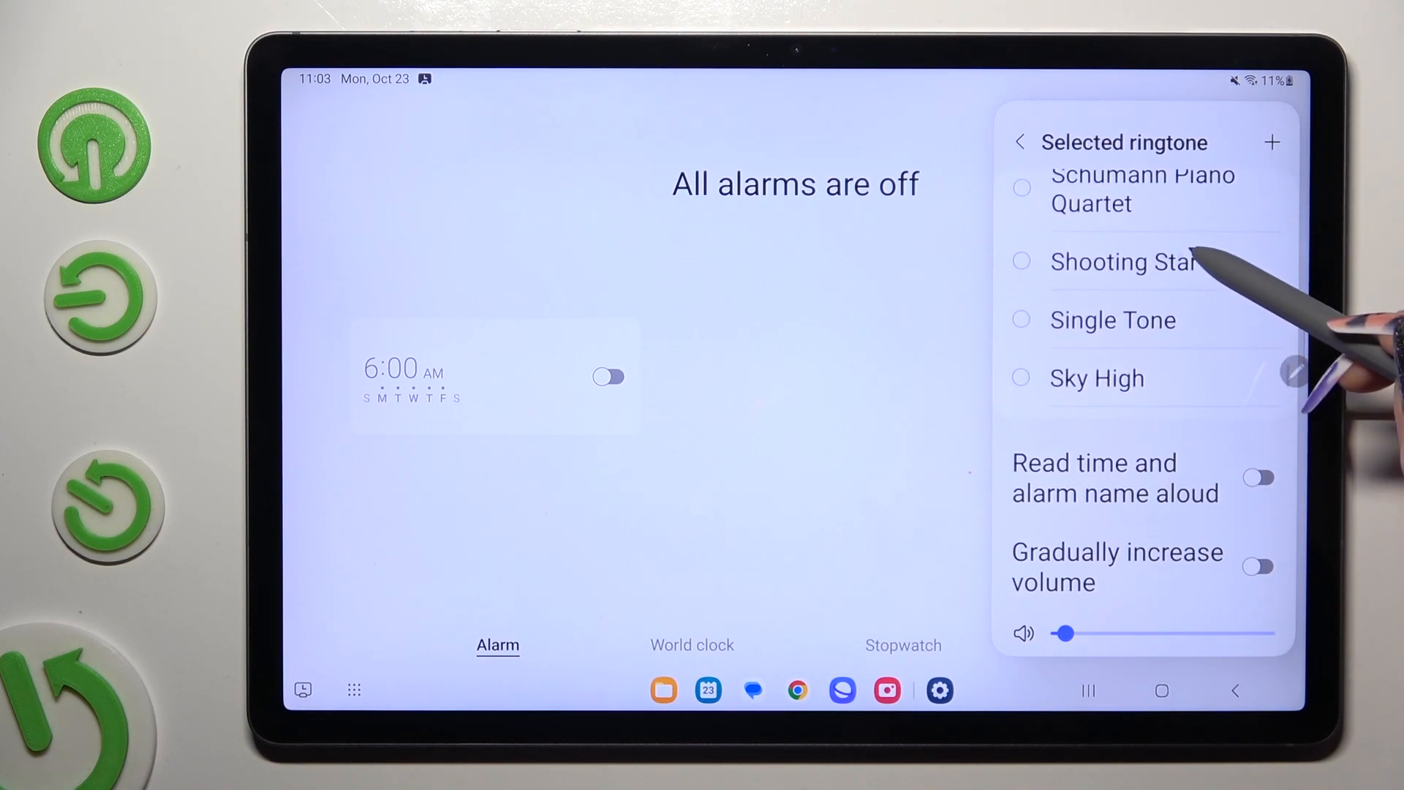
scroll(down, 3)
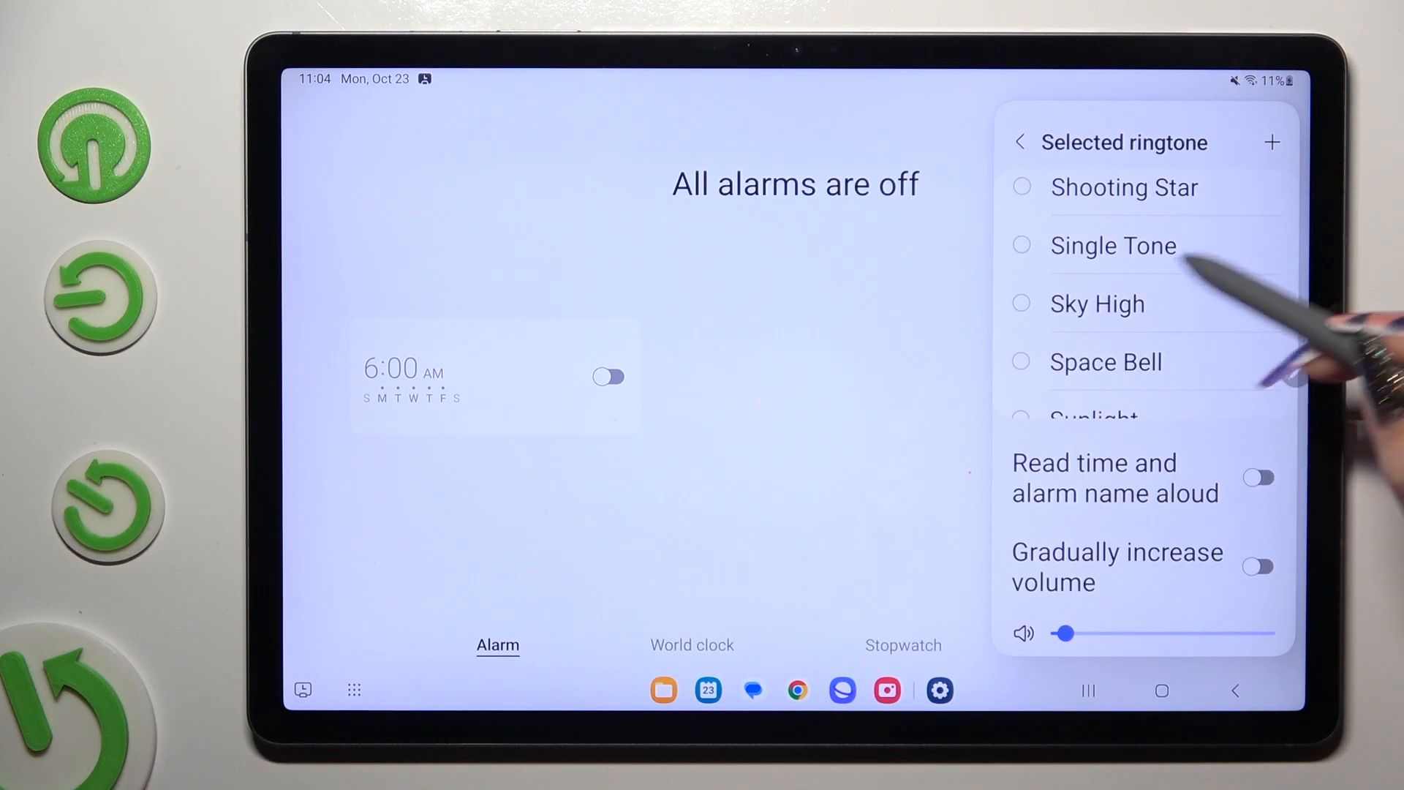
click(1021, 303)
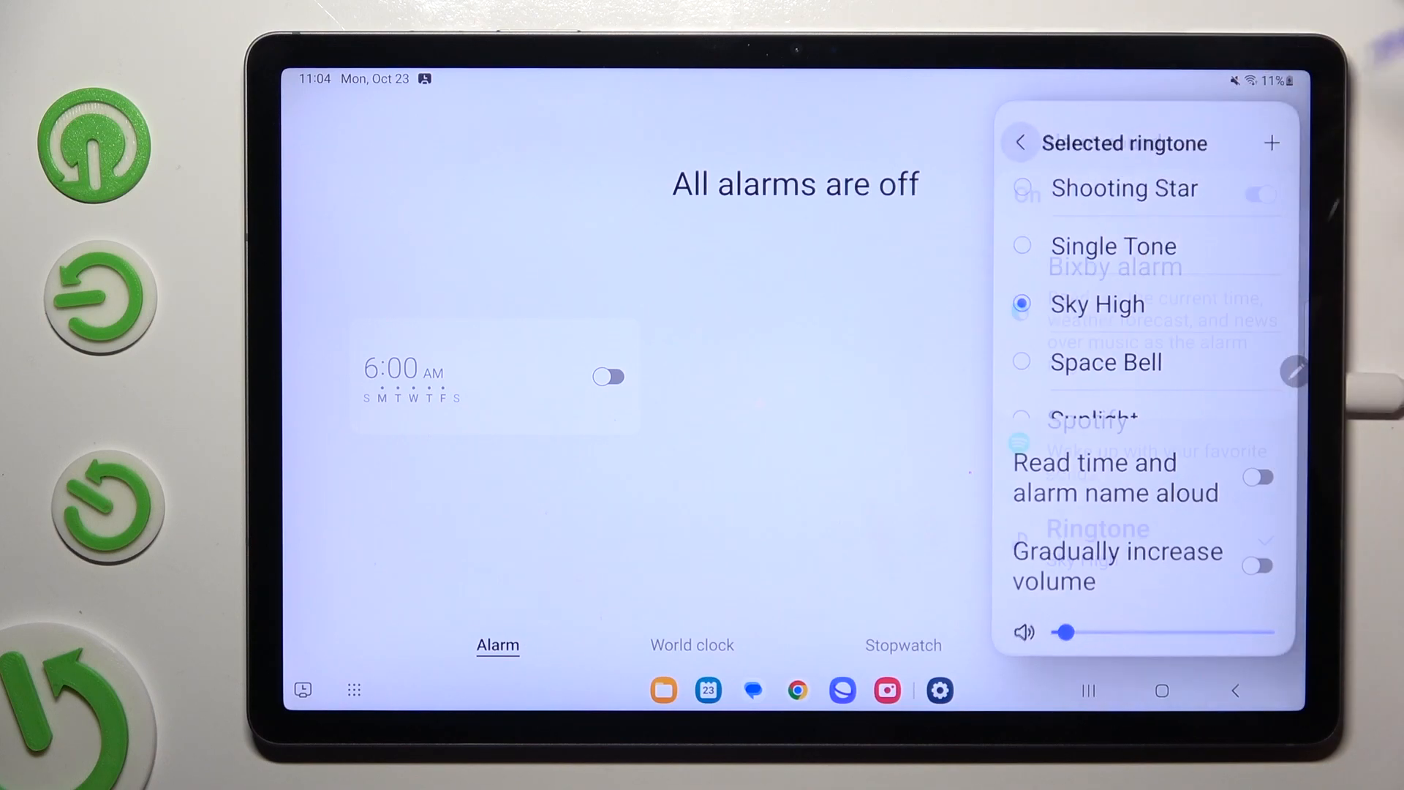
click(1019, 144)
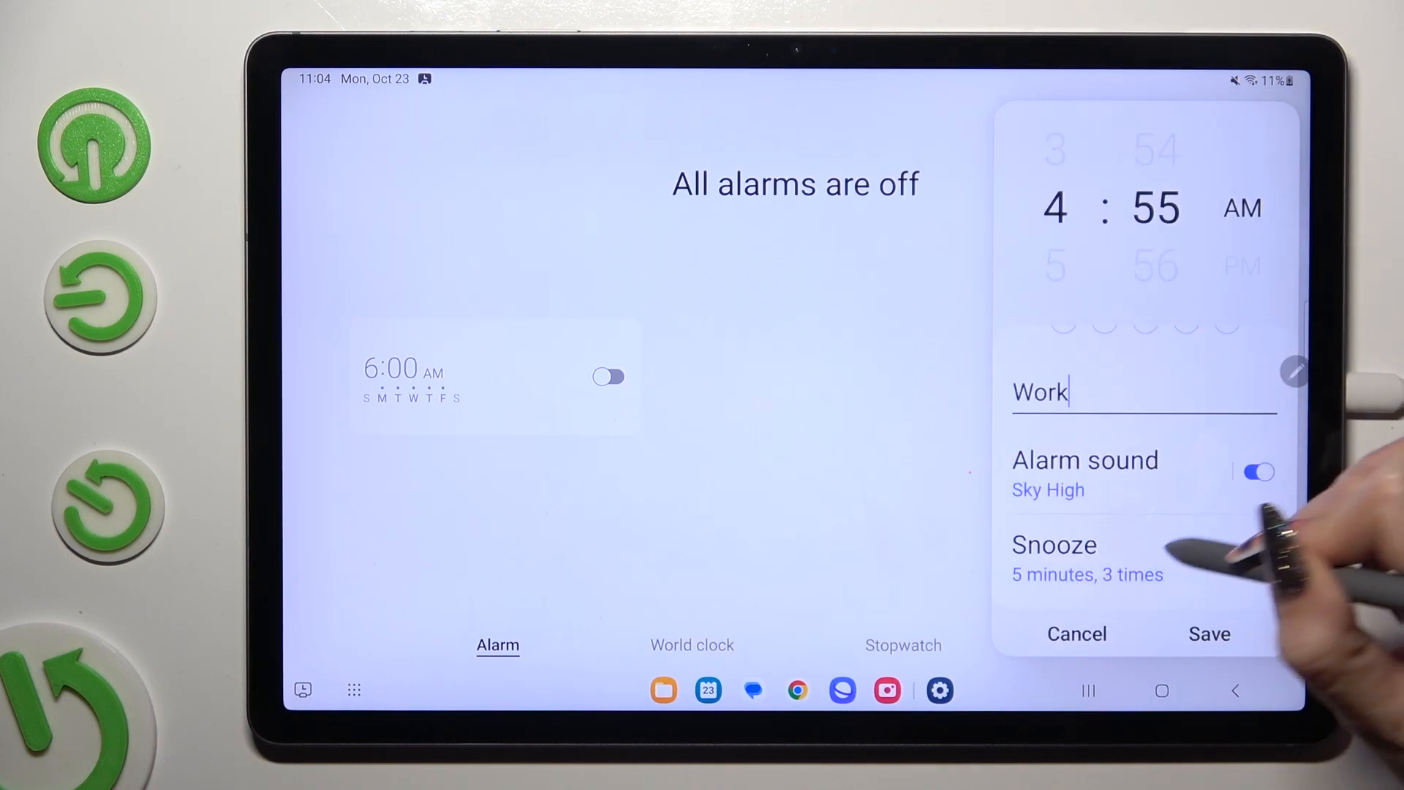
Set snooze to a 30-minute interval repeating forever.
click(1054, 544)
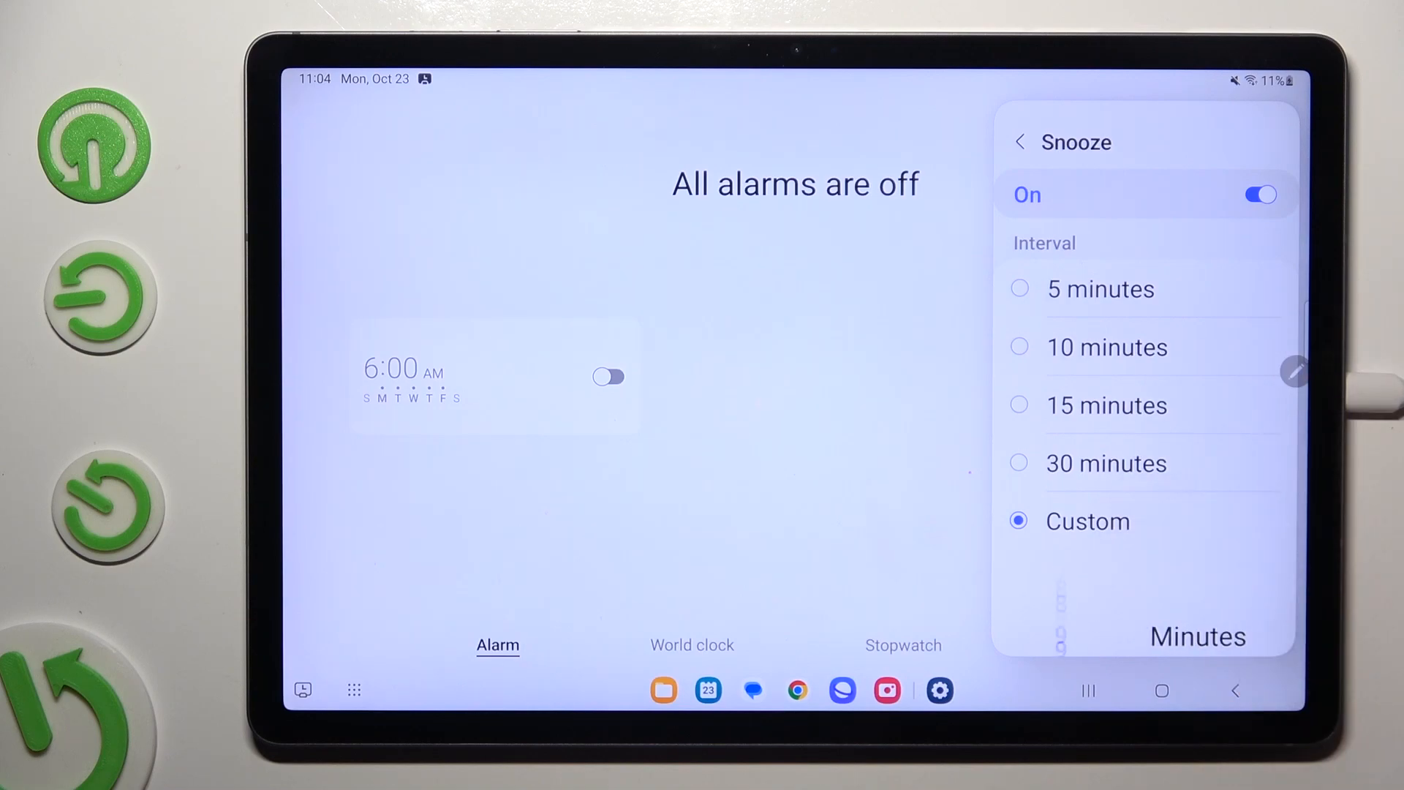
scroll(down, 3)
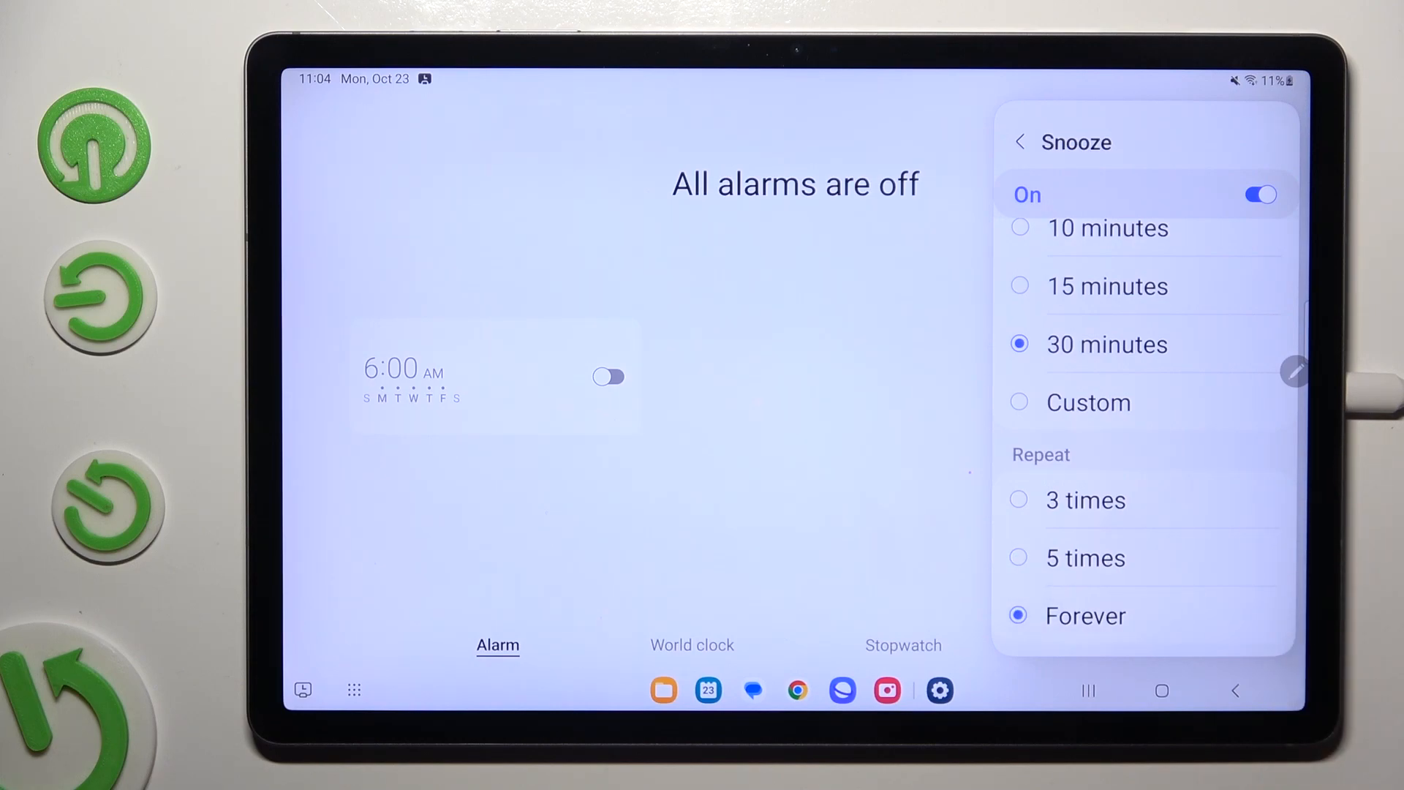
click(1020, 142)
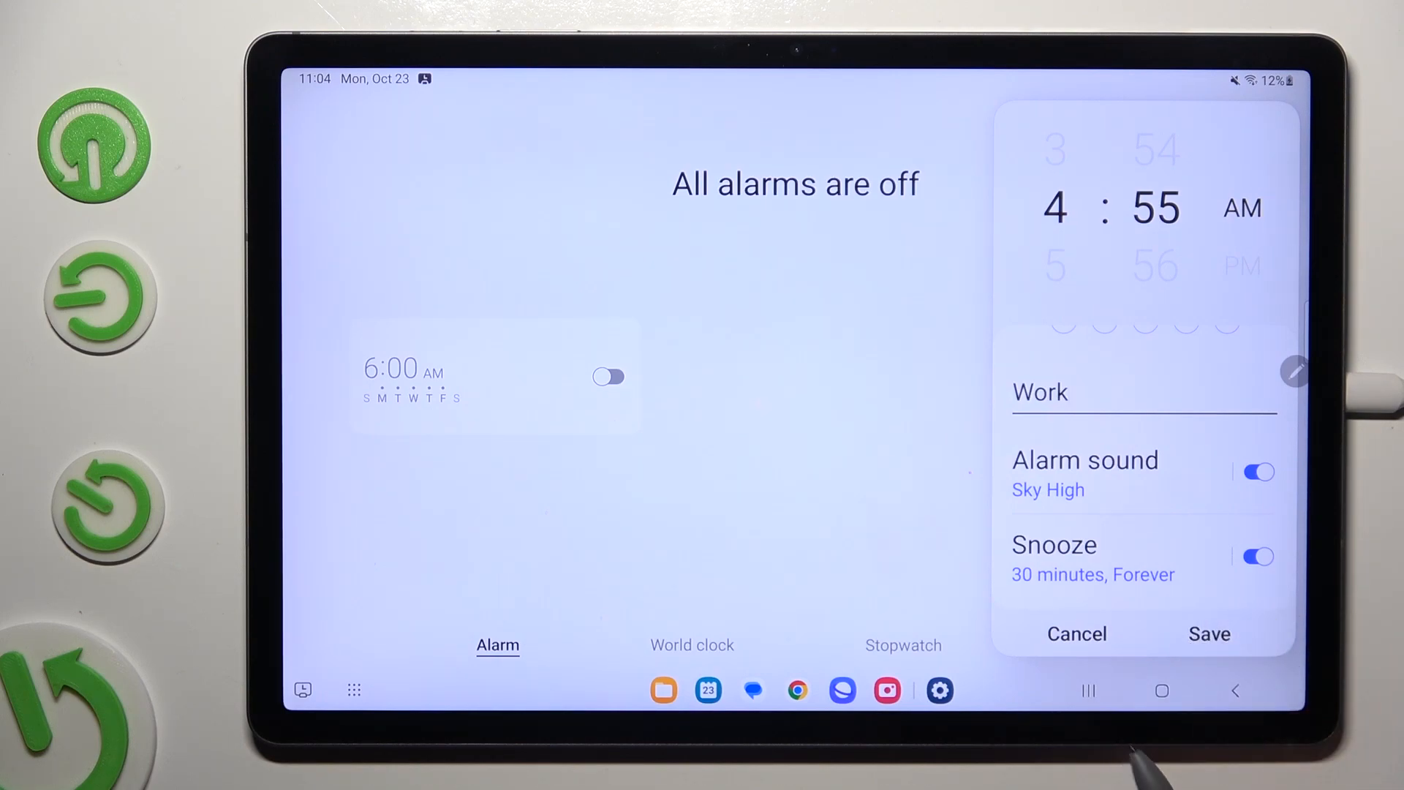
mouse_move(1245, 640)
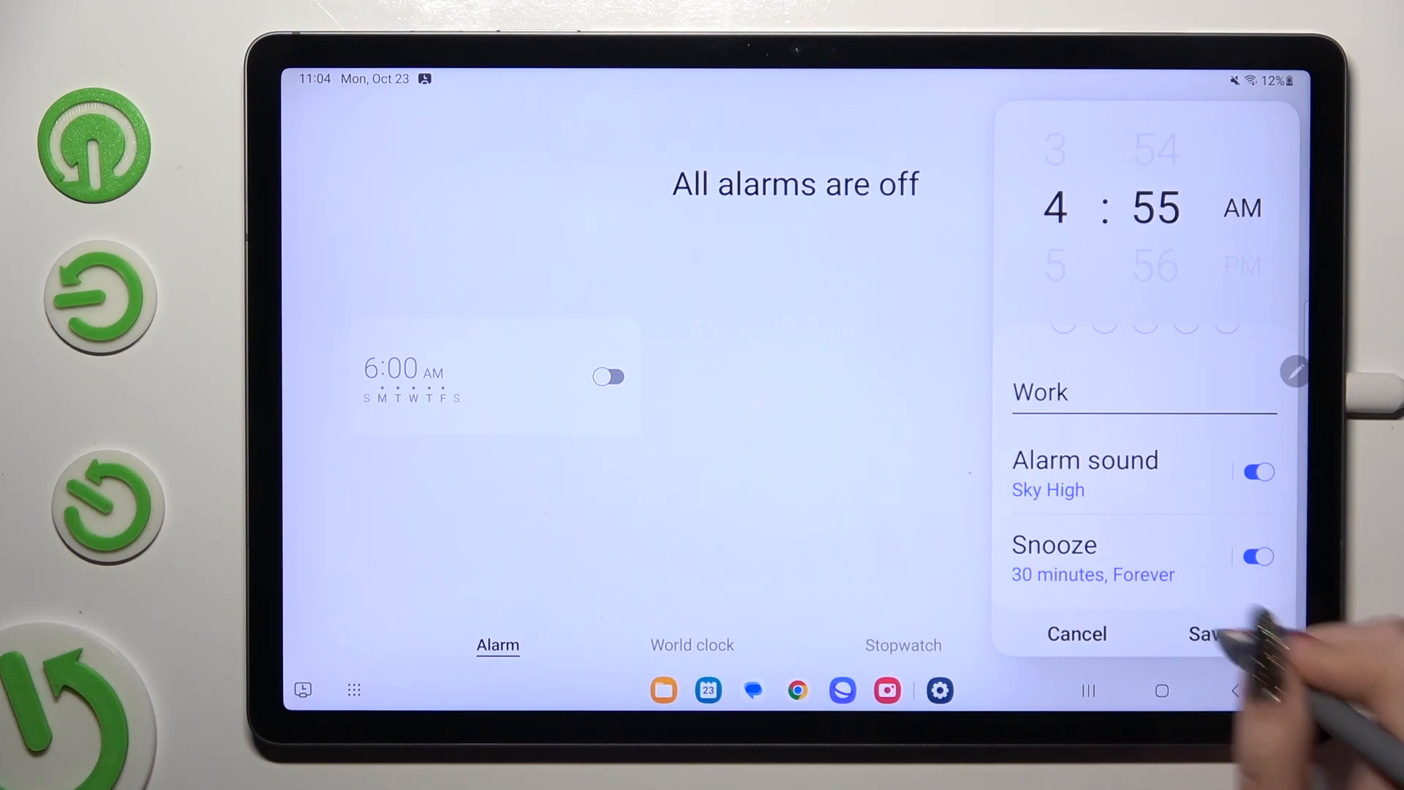
Save the 4:55 AM Work alarm, switch it off, then back on.
click(1202, 633)
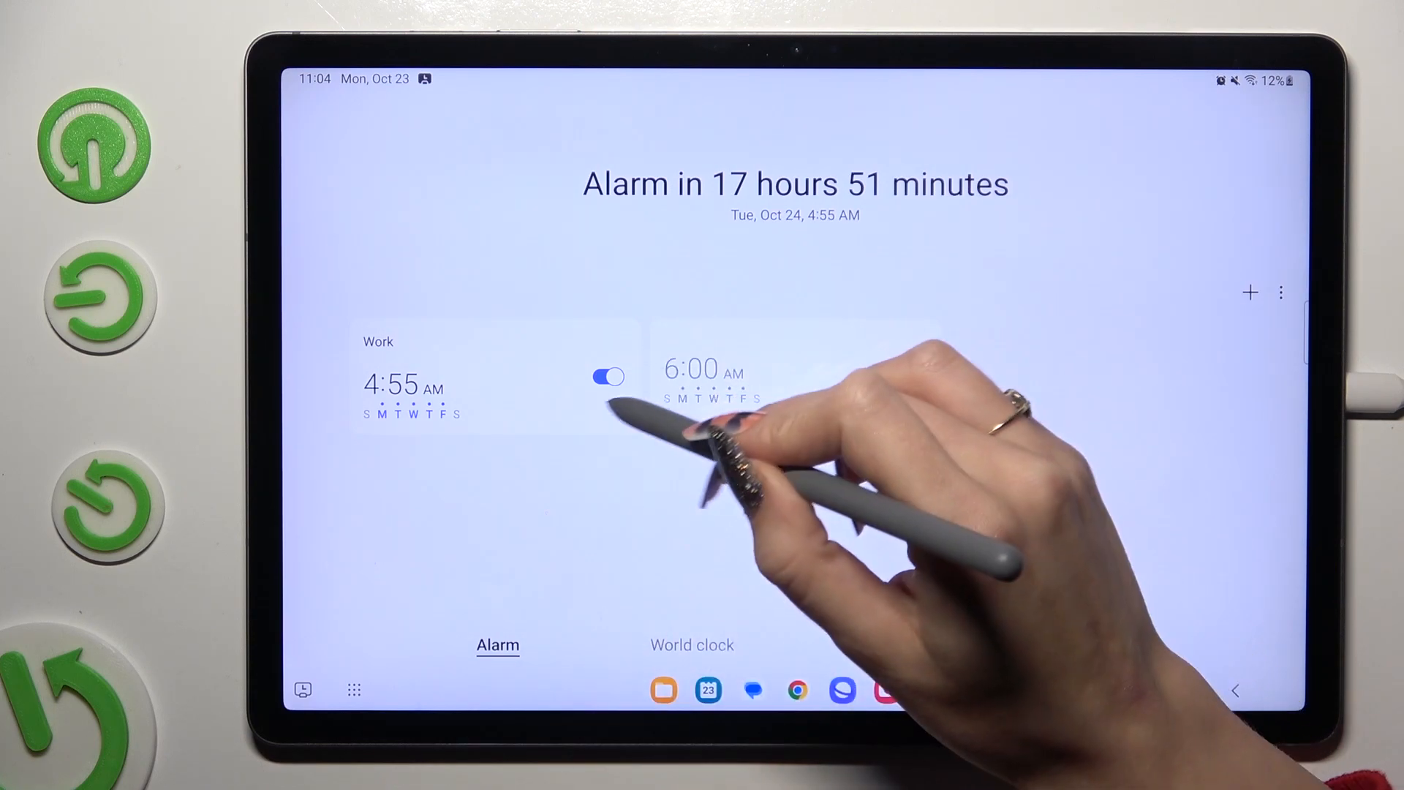
click(608, 377)
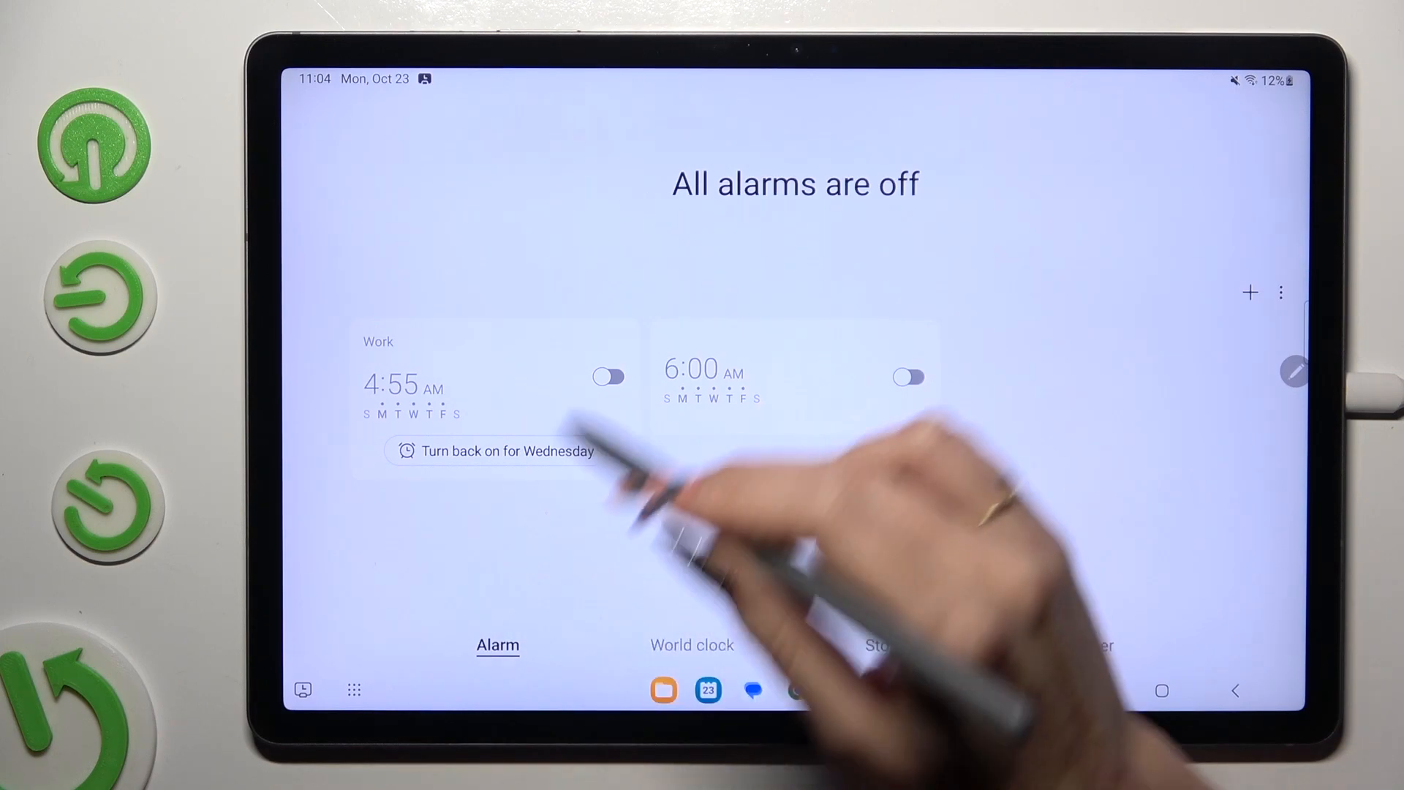
click(608, 377)
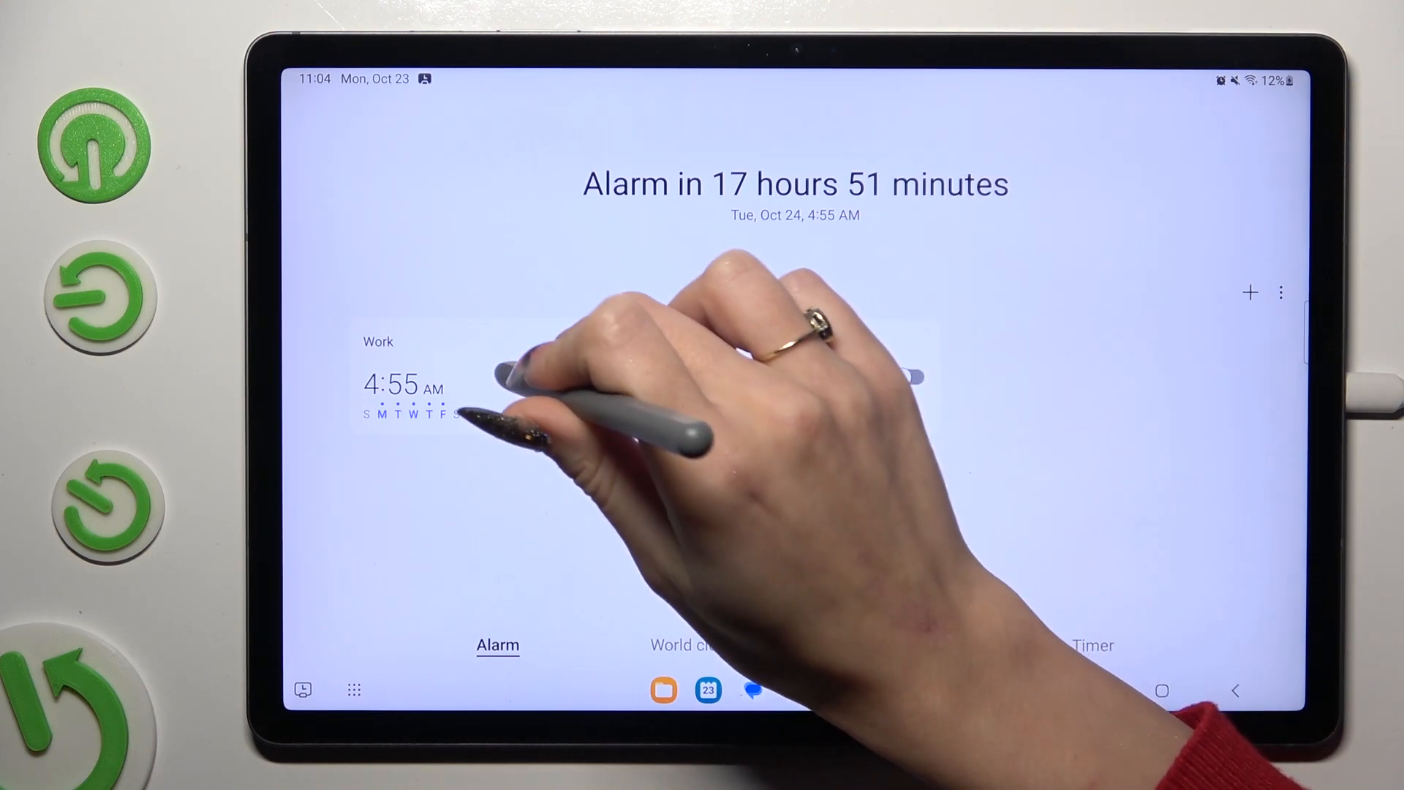
Change the Work alarm to 12:55 PM, save it, then long-press to select it.
click(395, 389)
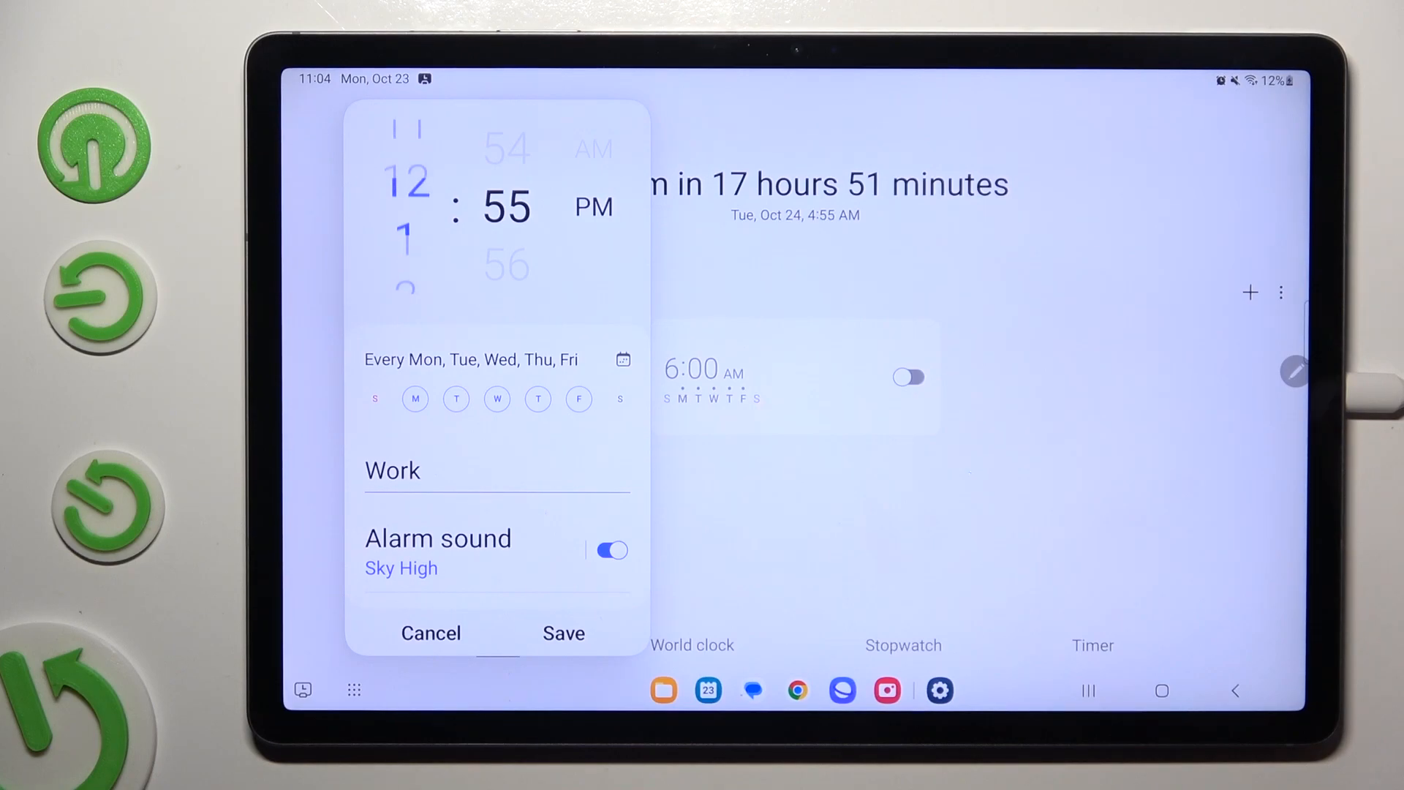
click(563, 633)
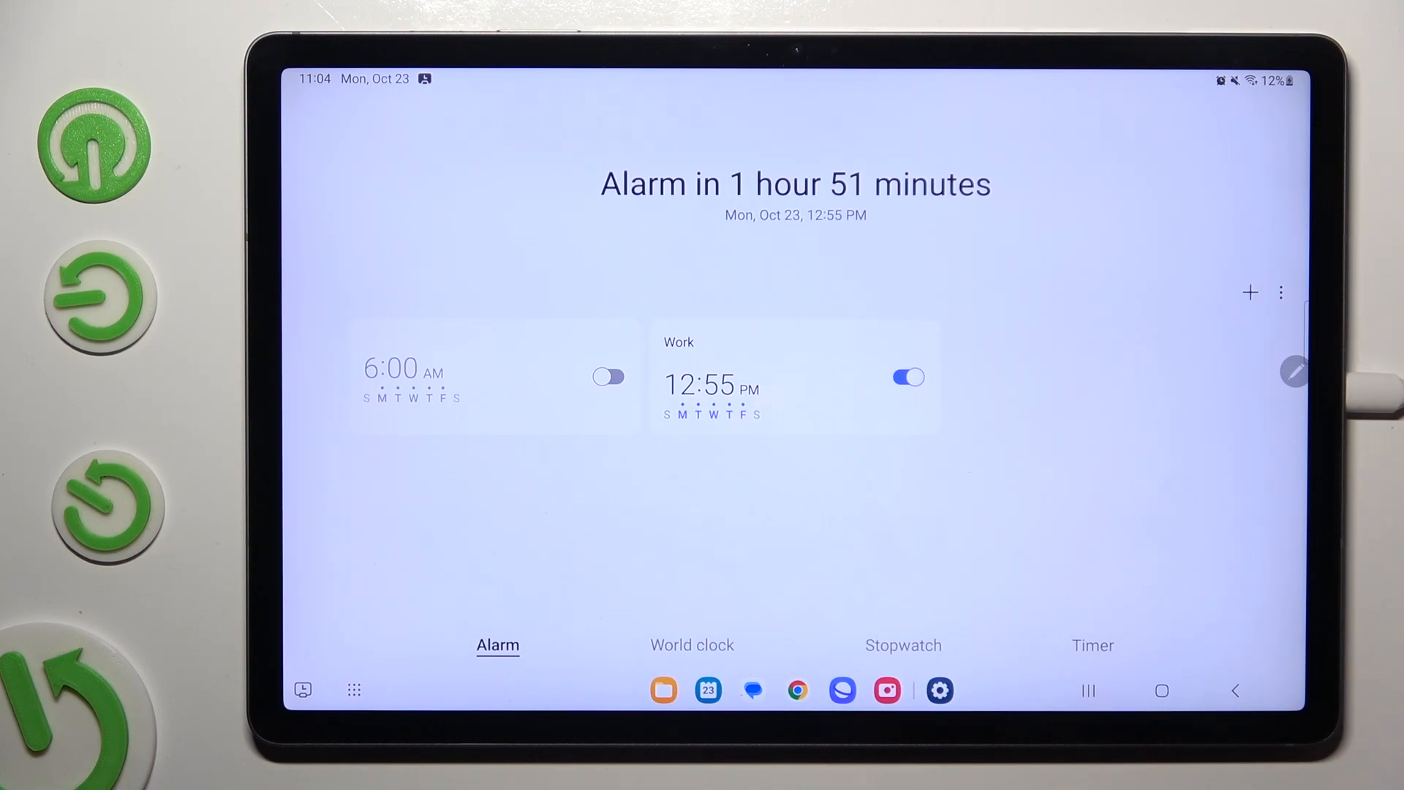
click(794, 386)
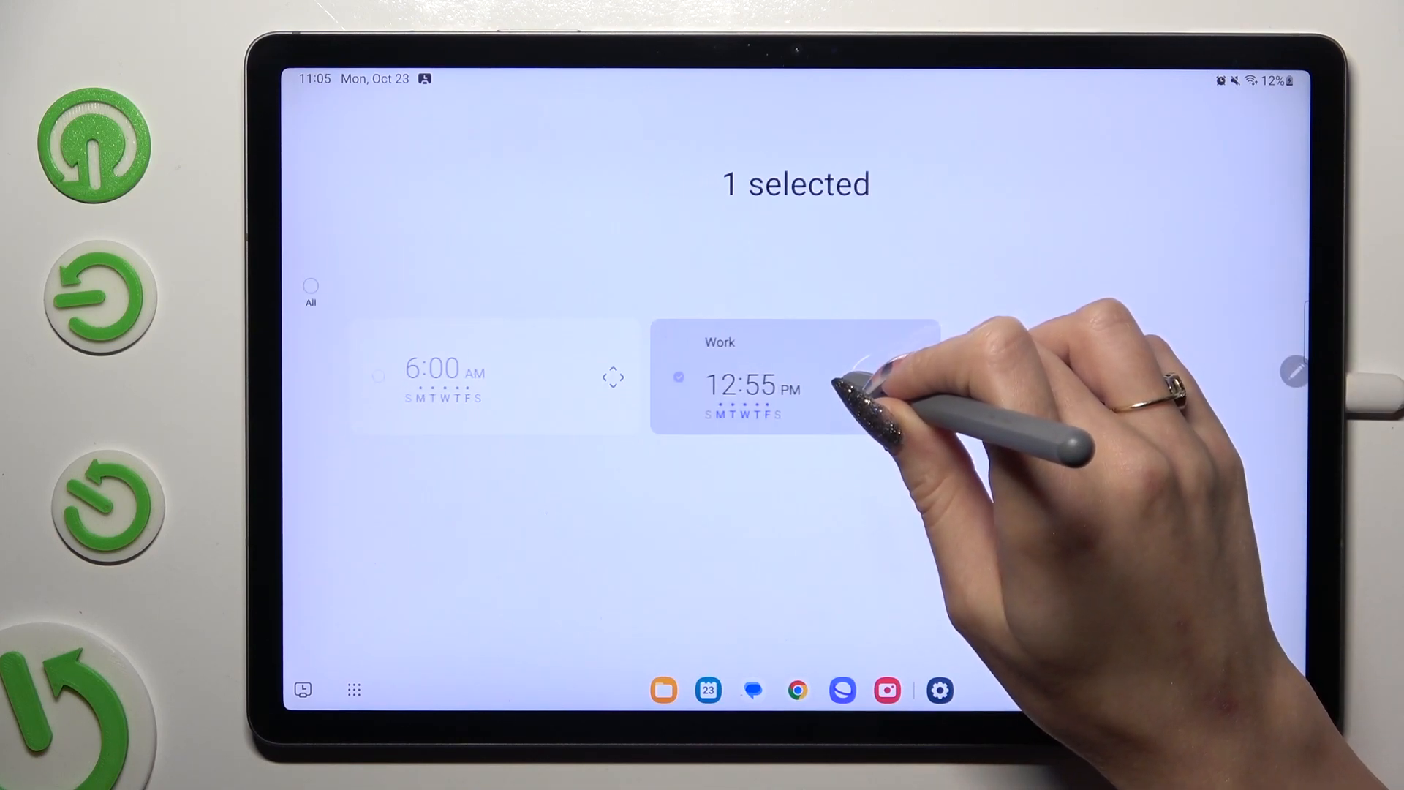
Delete the selected Work alarm, leaving only the 6:00 AM alarm.
click(678, 377)
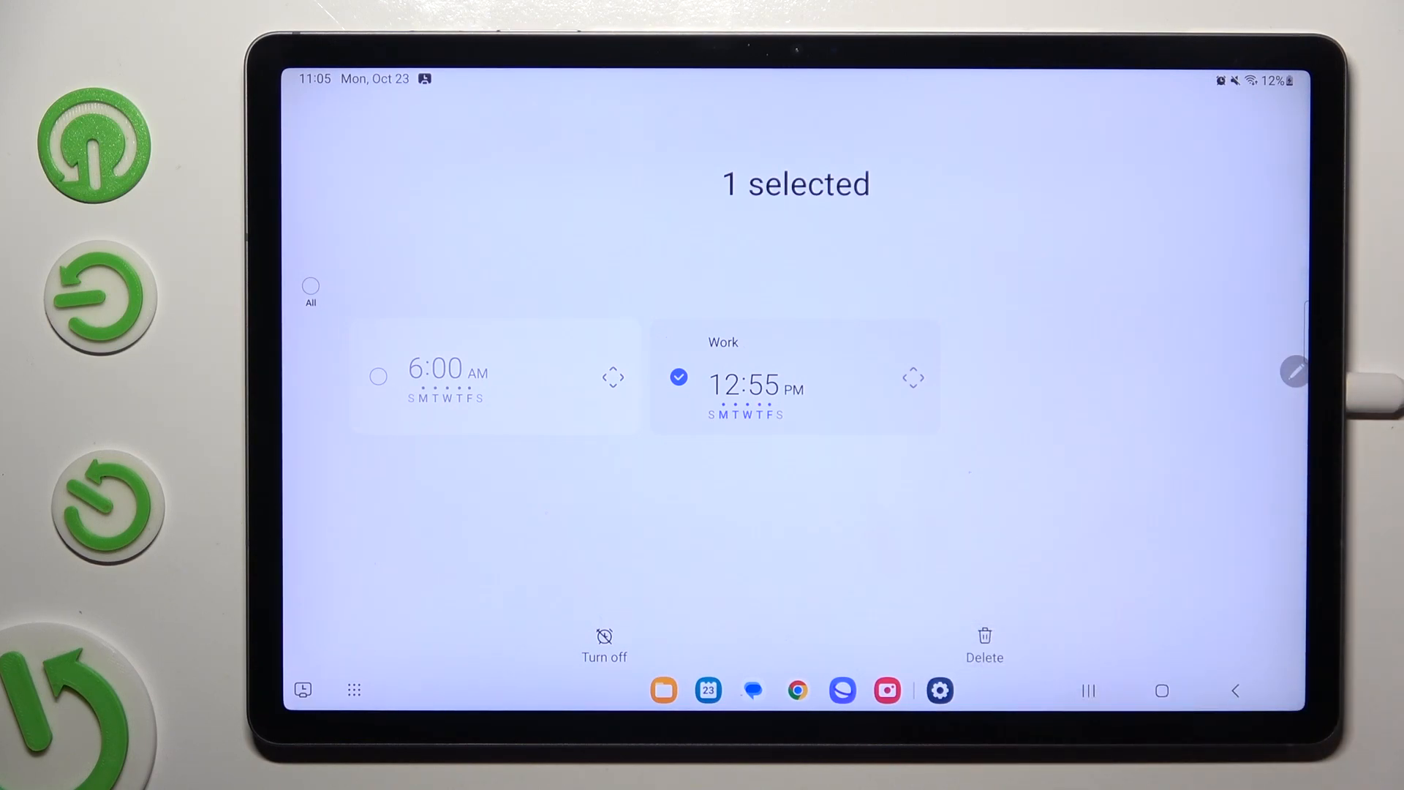
click(604, 636)
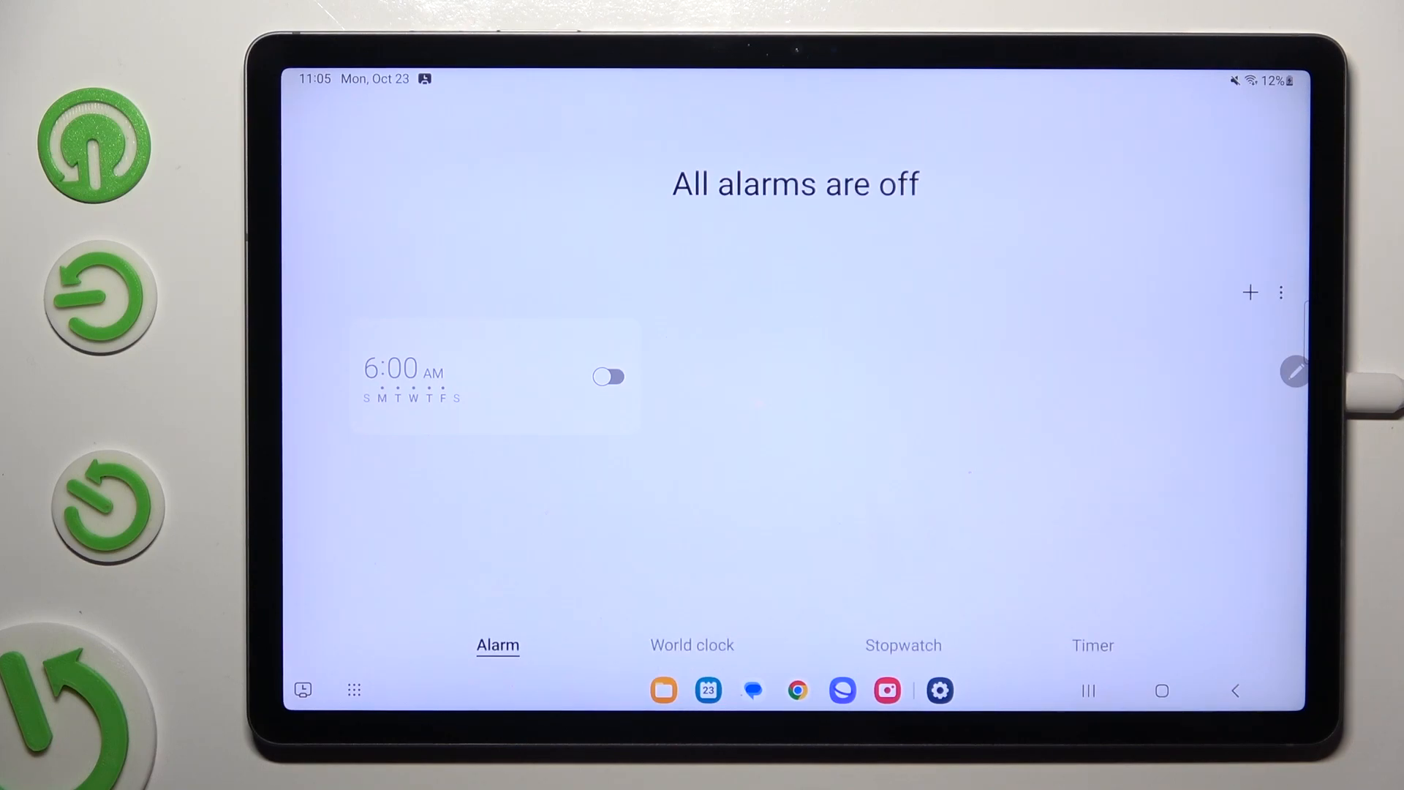
Switch the 6:00 AM alarm on and reopen it with the Alarm name field focused.
click(608, 377)
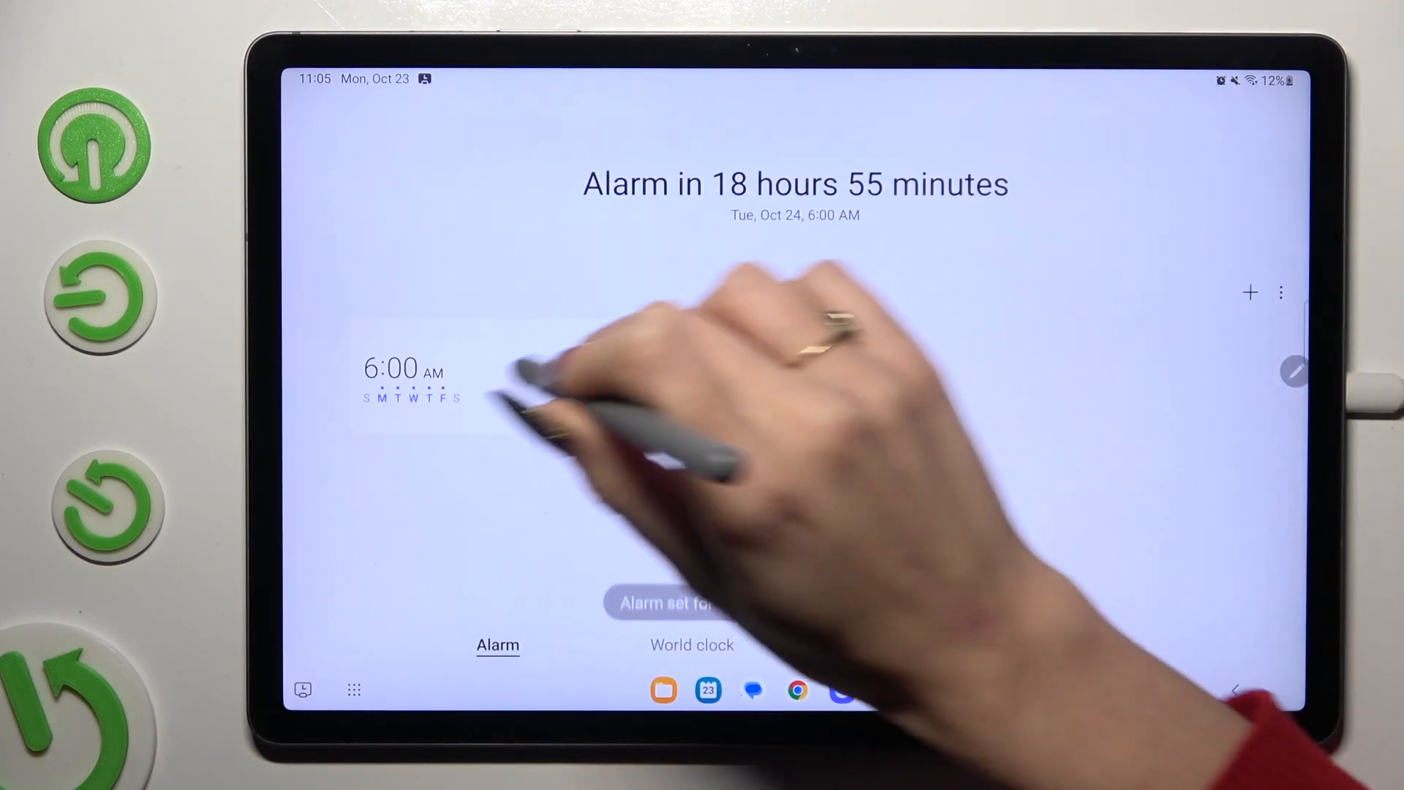
click(407, 376)
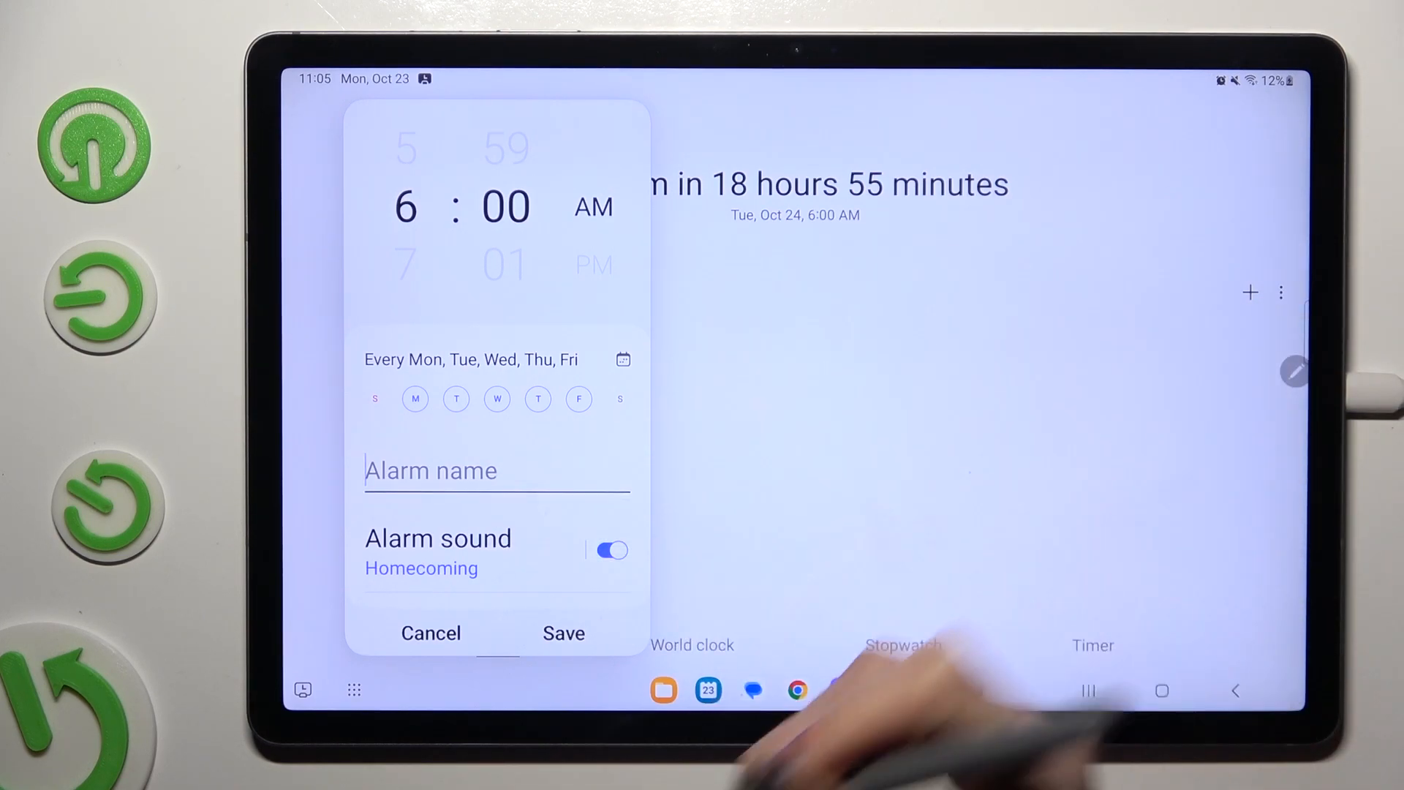
click(430, 470)
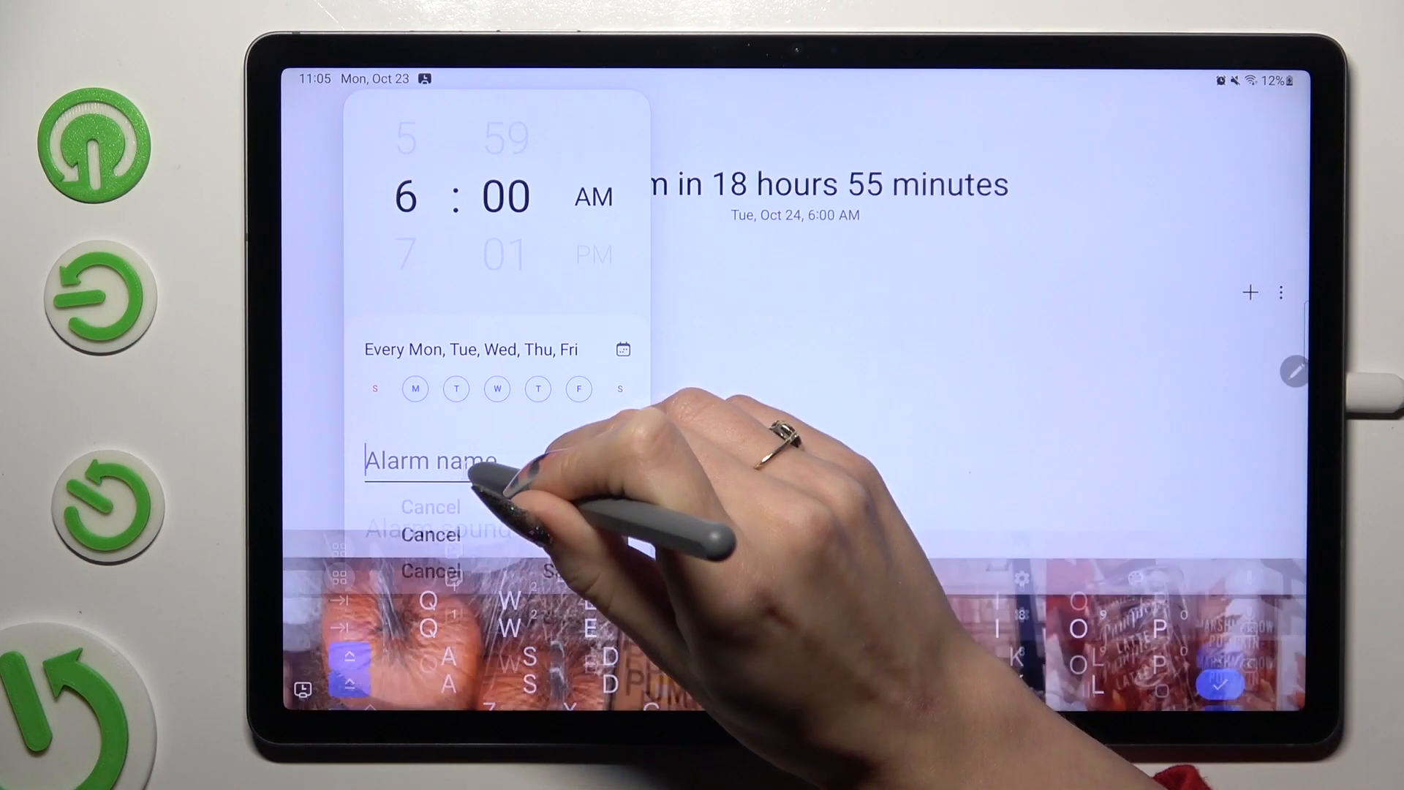